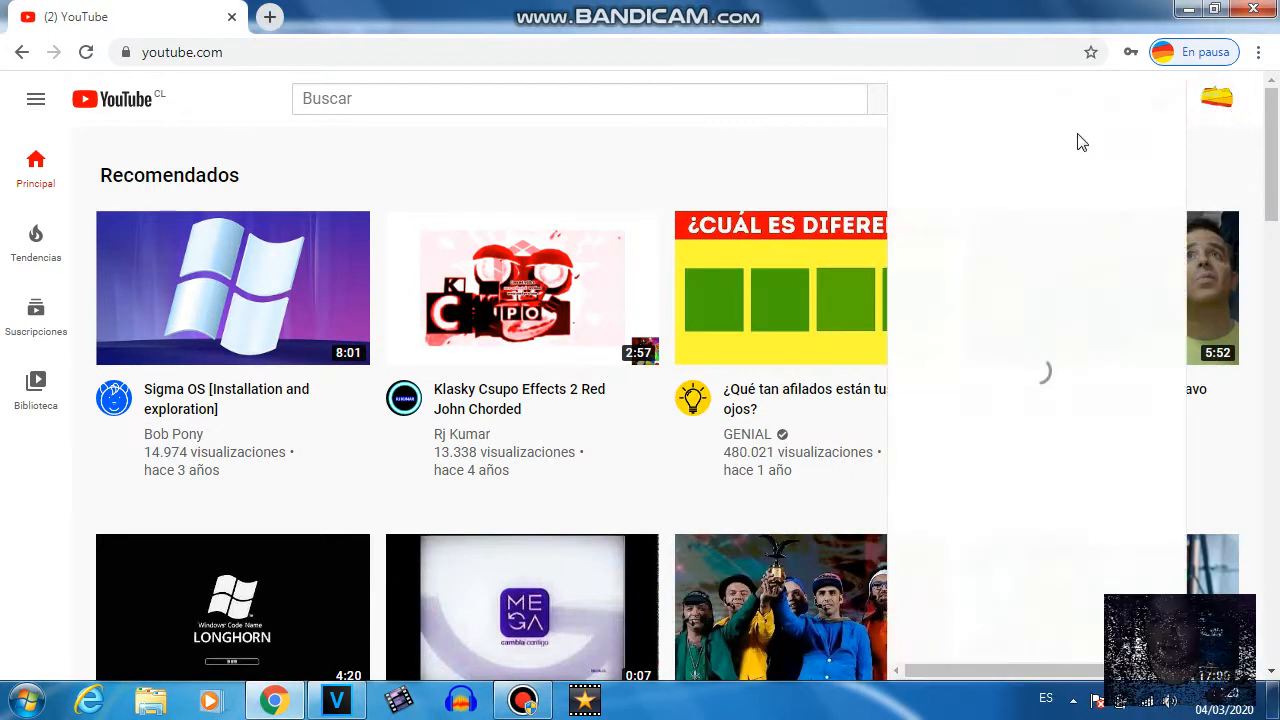
Switch from Chrome to VEGAS Pro's Abrir dialog showing the Videos library
left_click(1217, 98)
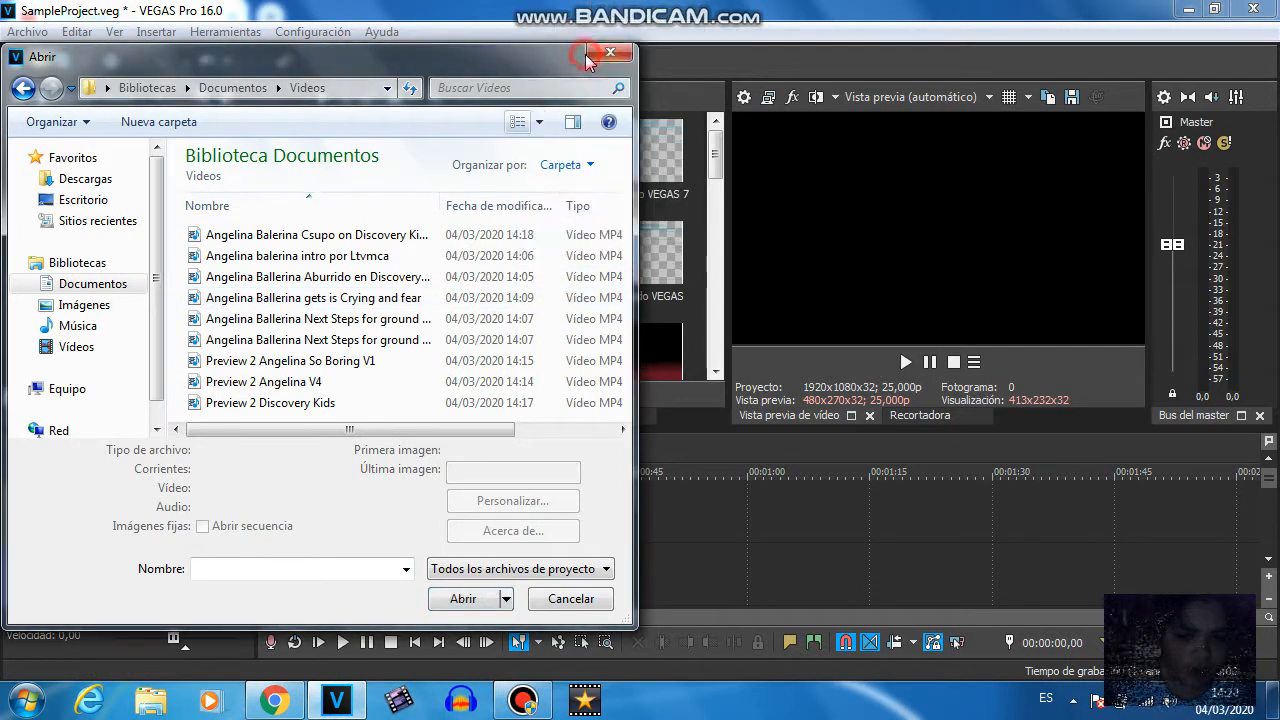
Show the Videos library as large icons and select the Angelina Ballerina Aburrido clip
left_click(517, 121)
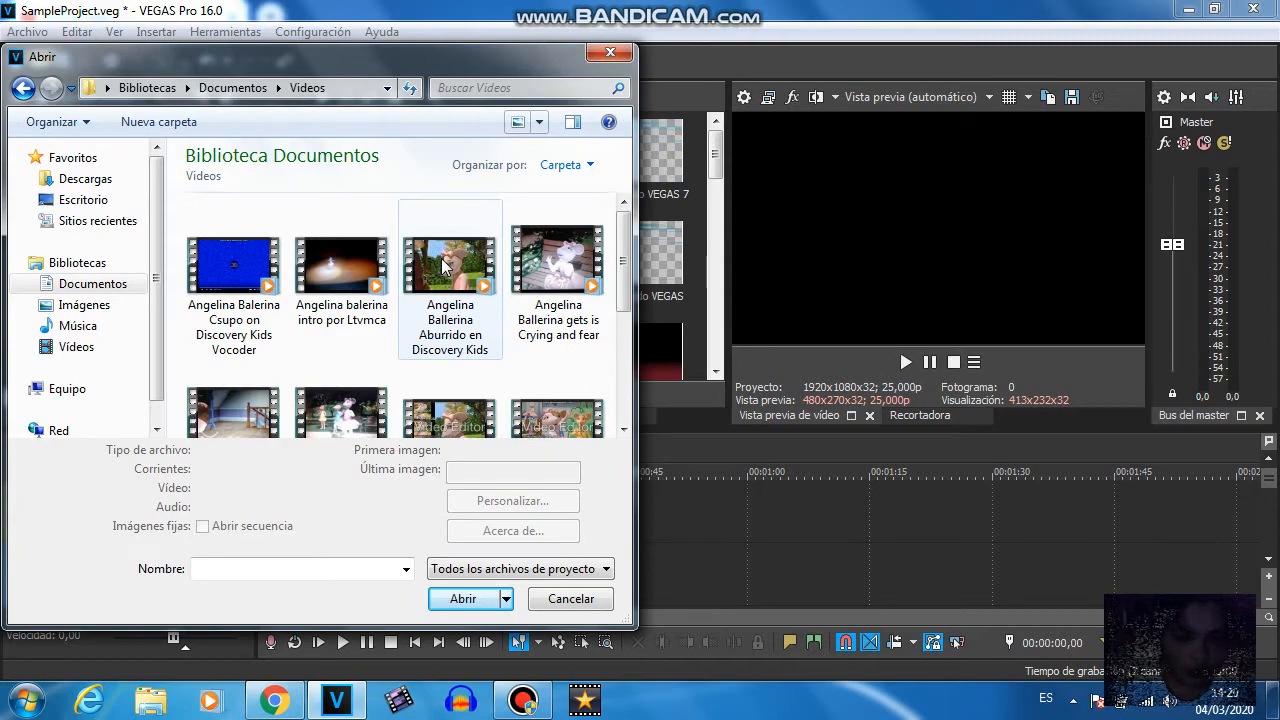
left_click(462, 598)
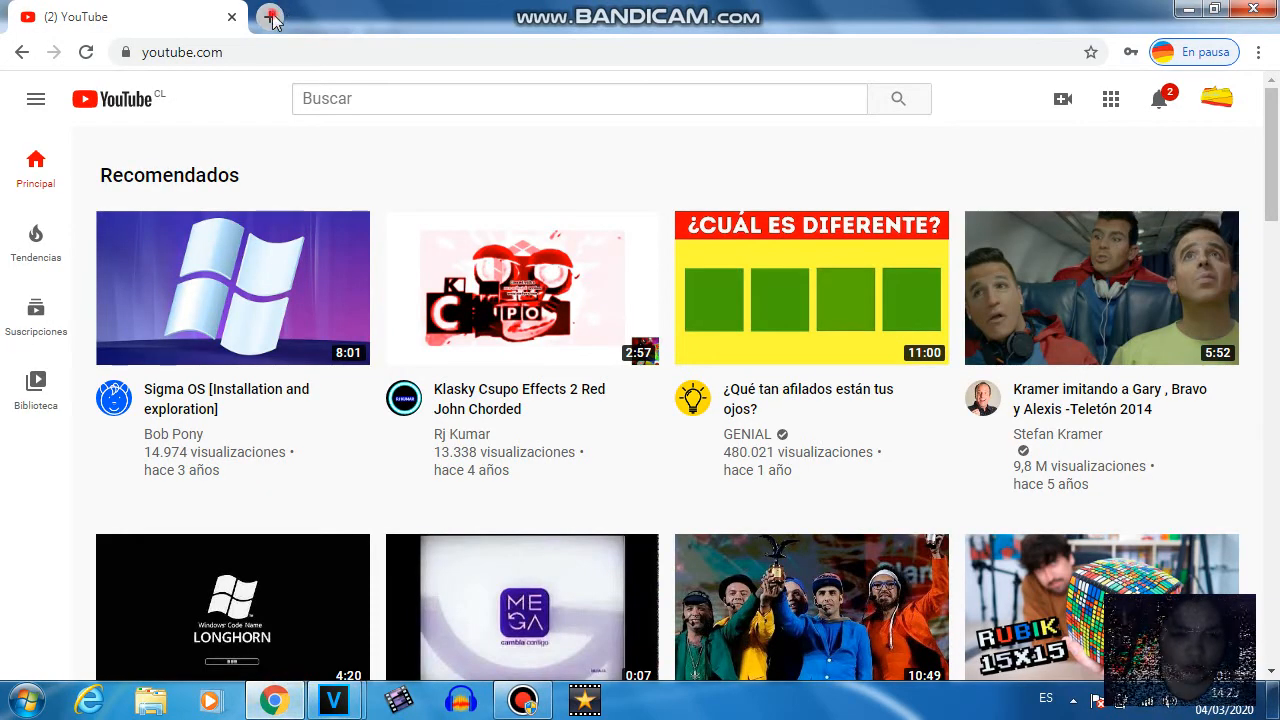
Run the downloaded vocodex_install.exe past the security warning to open IL Vocodex Setup
left_click(270, 17)
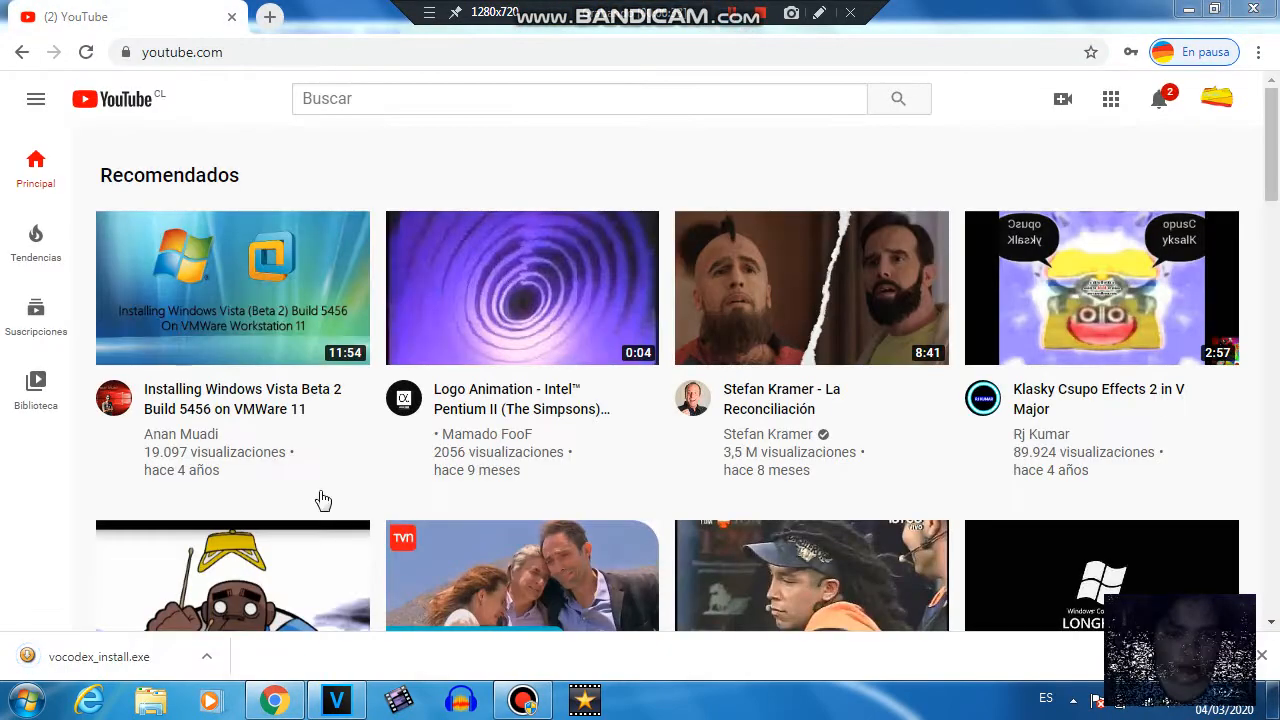
left_click(100, 657)
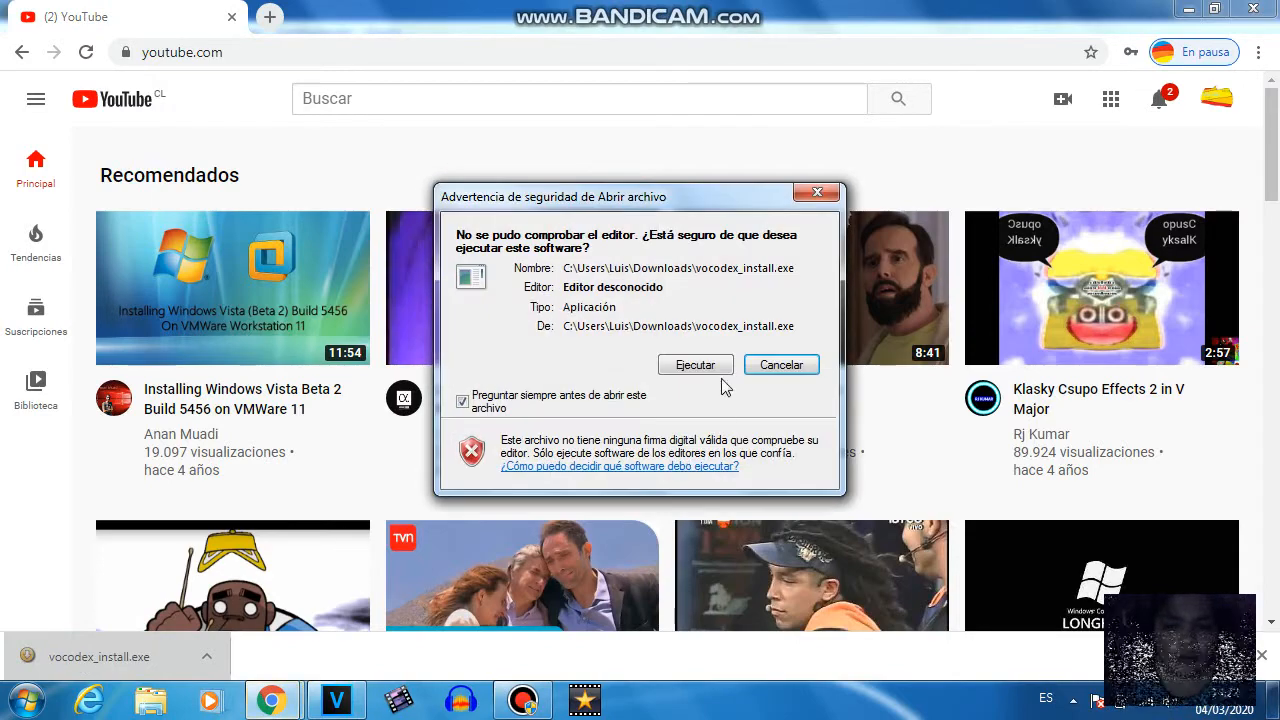
left_click(781, 364)
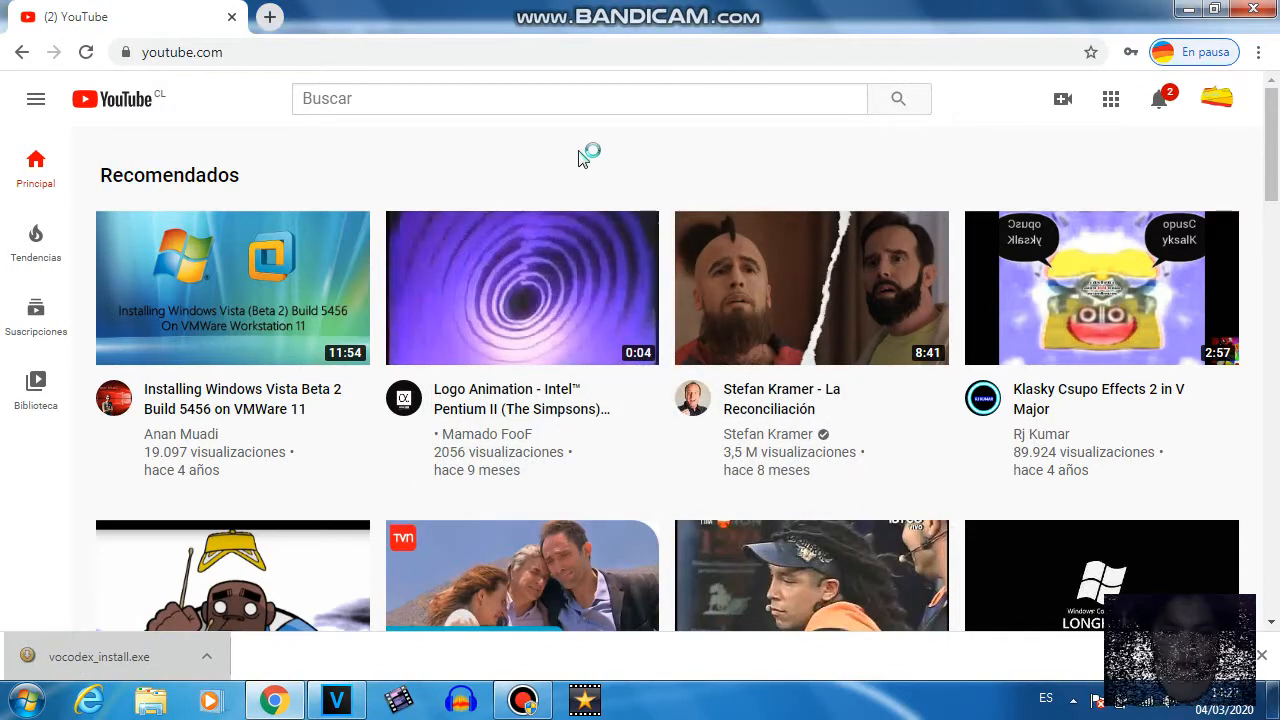
left_click(336, 699)
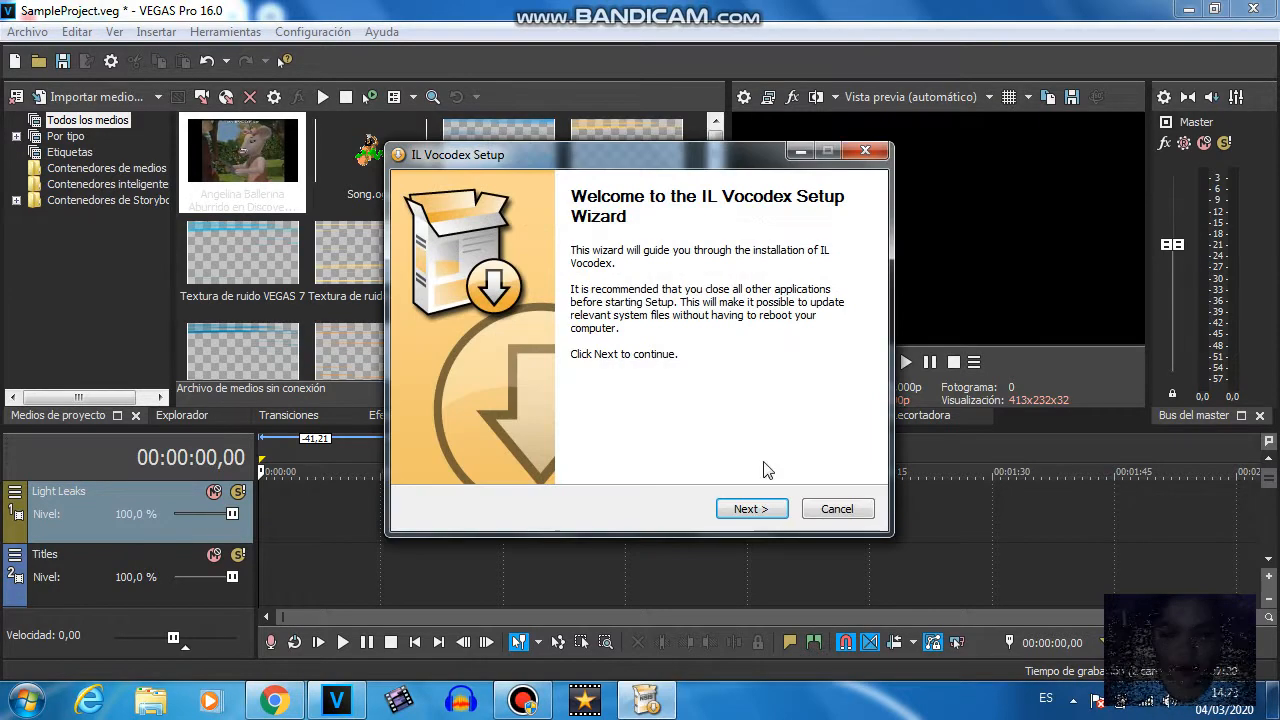
Install IL Vocodex with all components into the default VST folder and finish setup
left_click(751, 508)
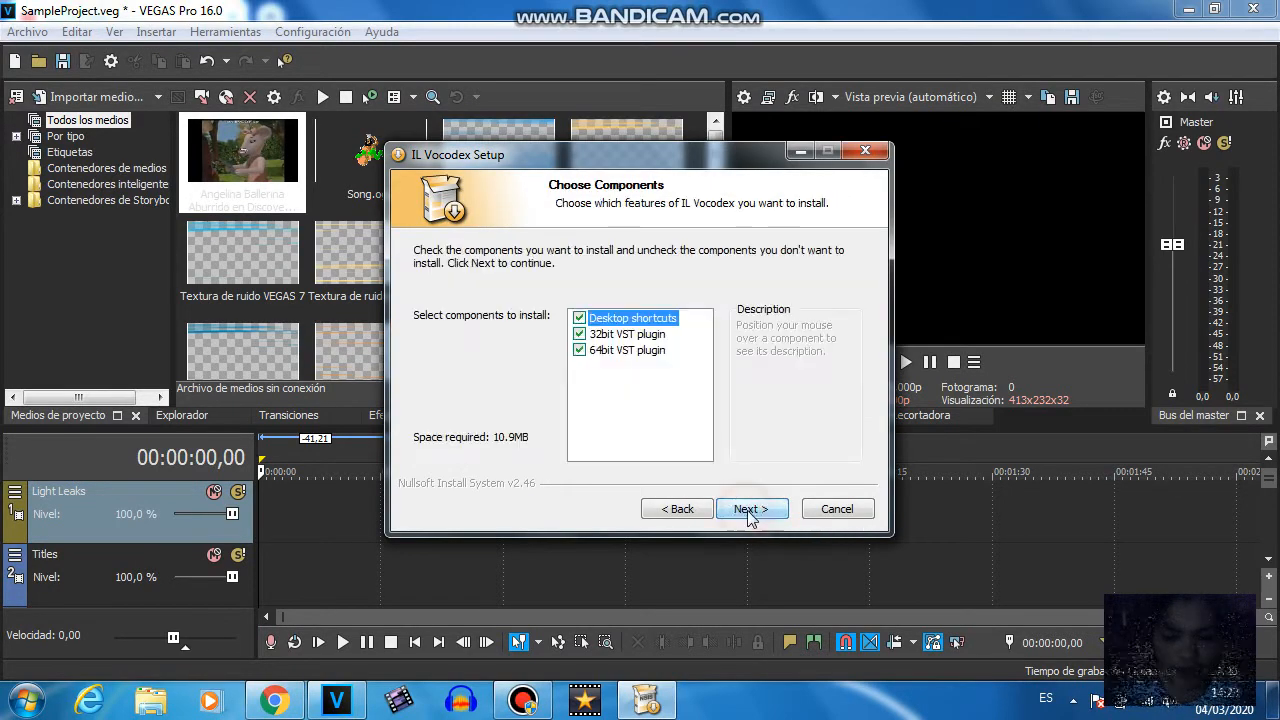
left_click(751, 508)
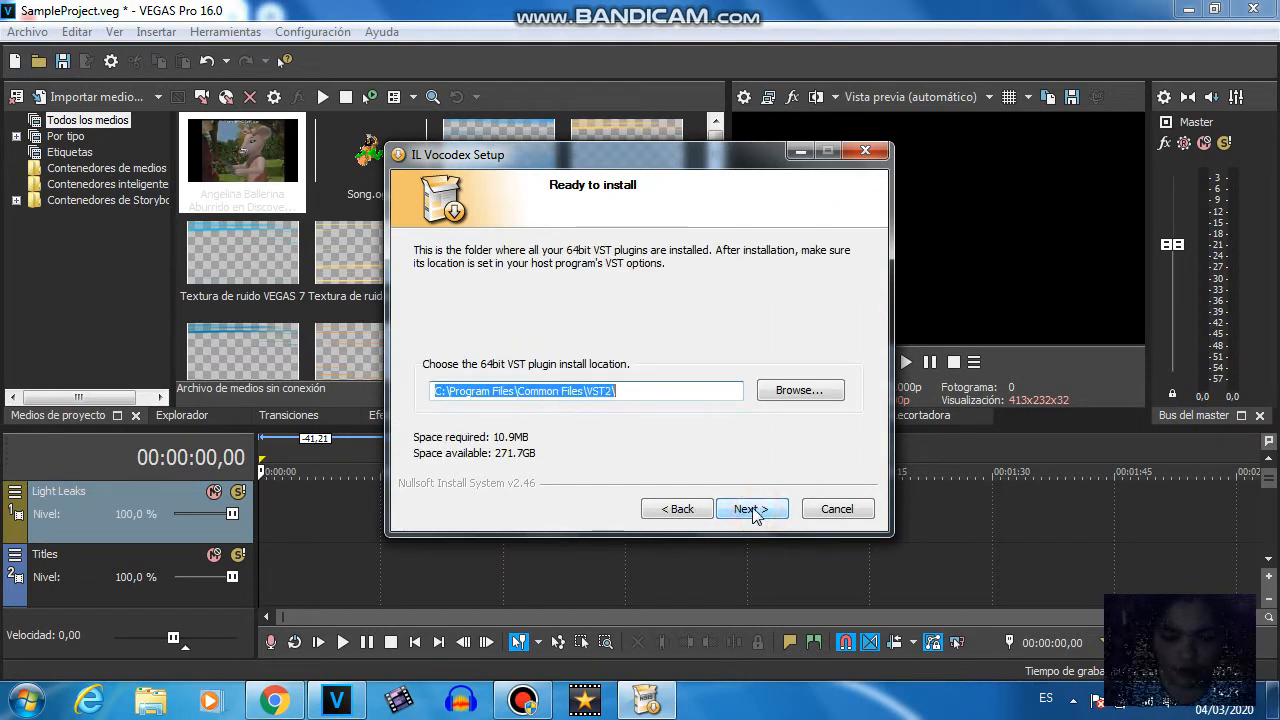
left_click(752, 508)
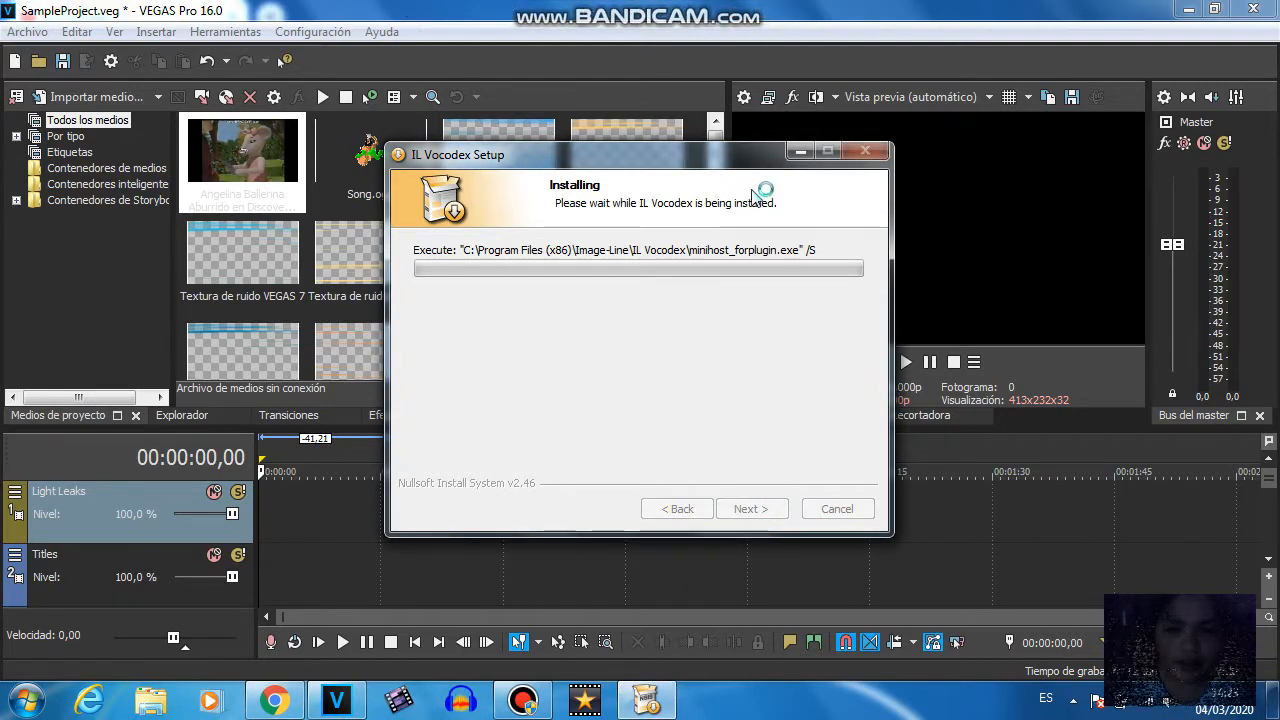
mouse_move(805, 200)
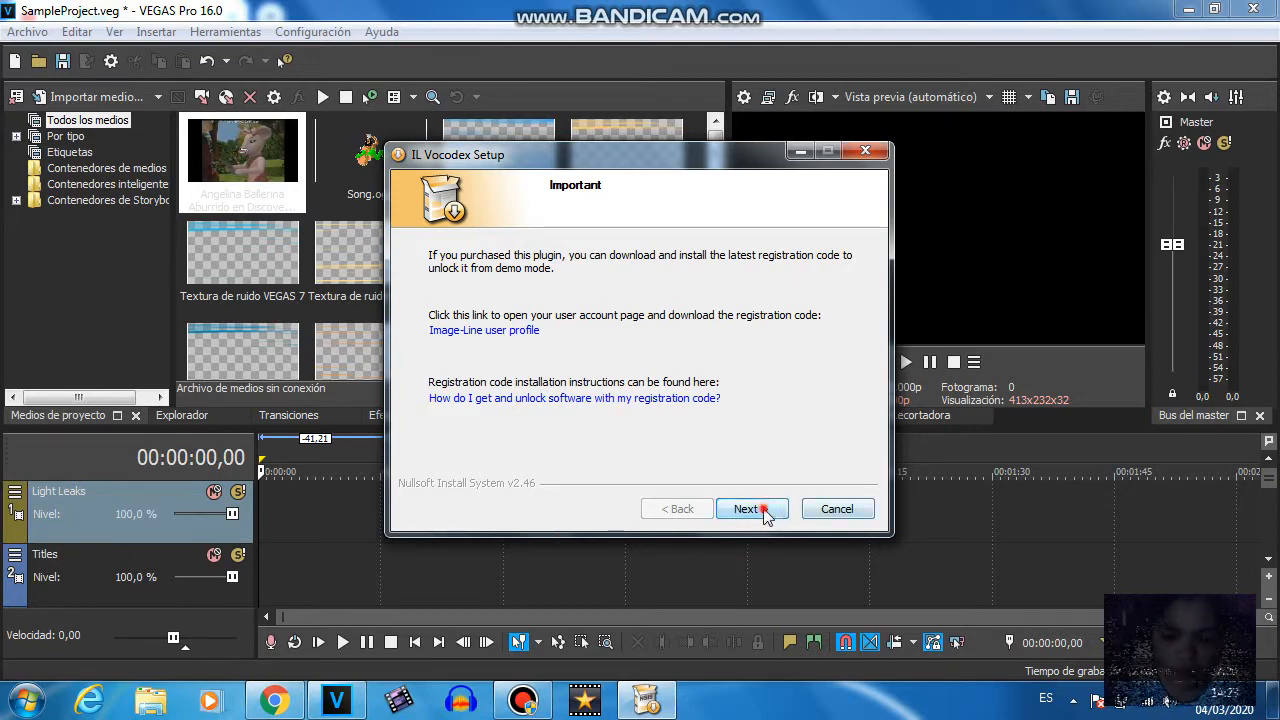
left_click(746, 508)
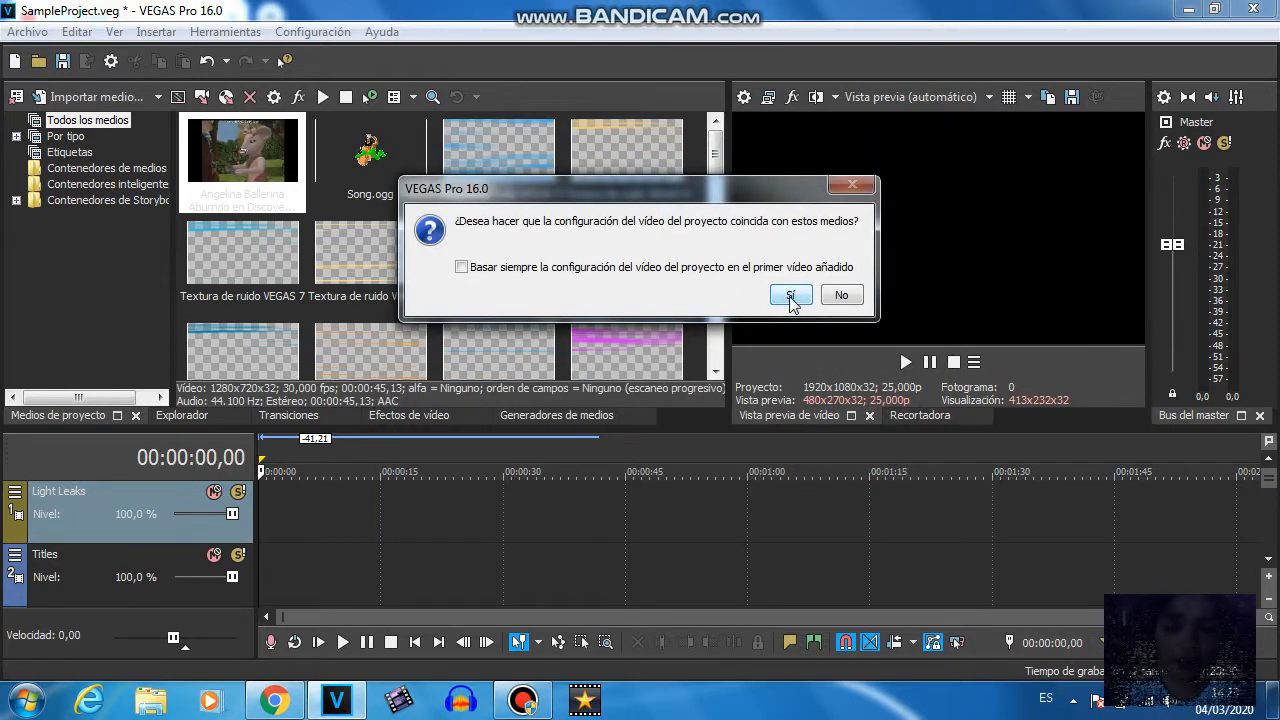
Match project video settings to the Angelina Ballerina clip and preview its playback
left_click(791, 294)
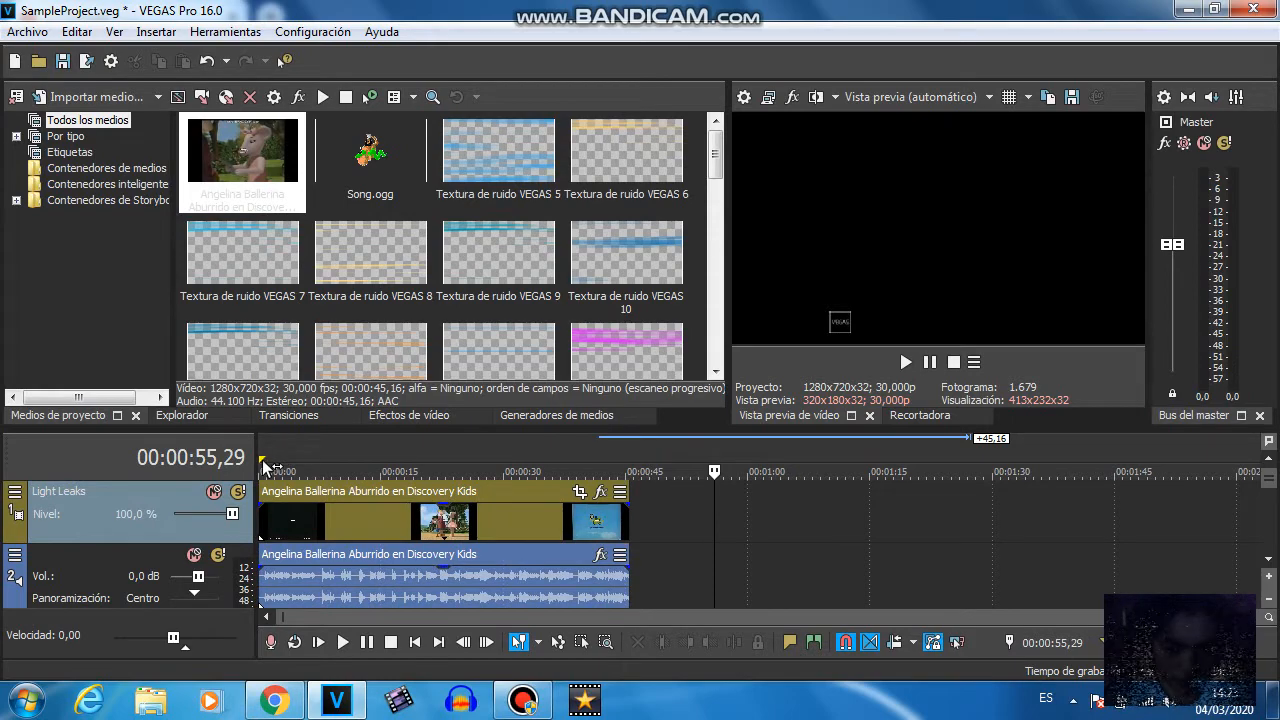
left_click(337, 471)
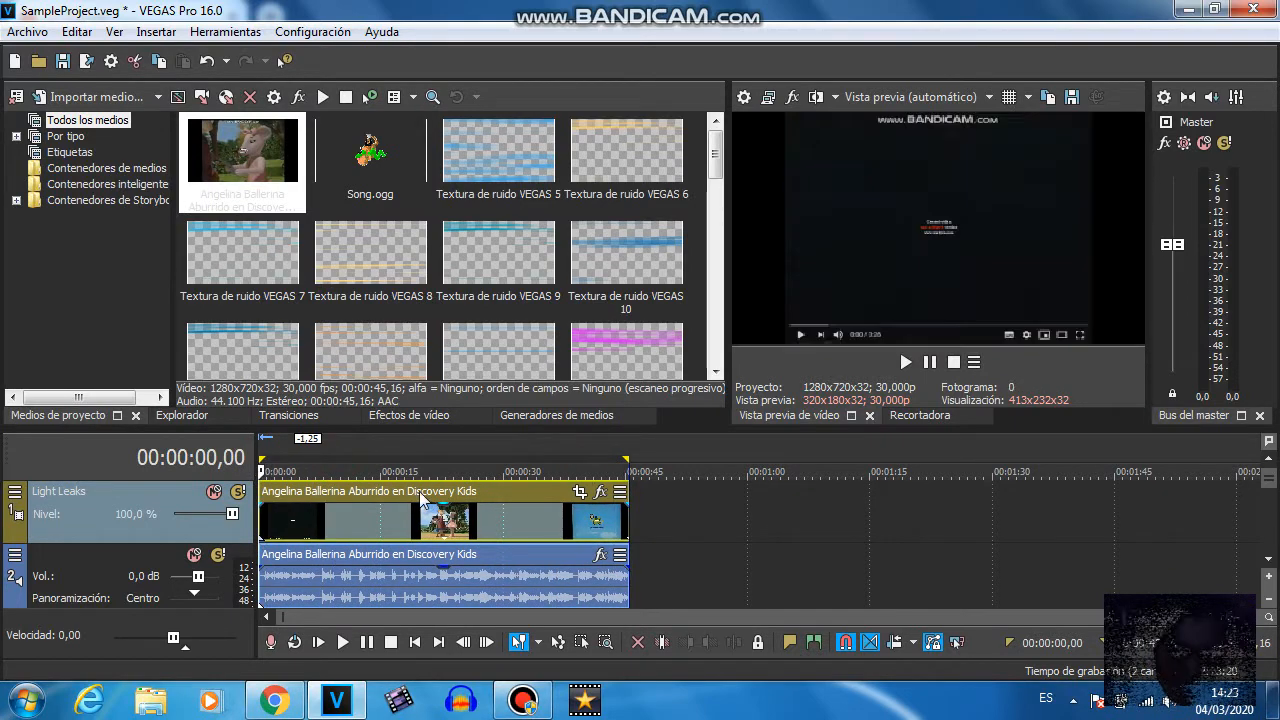
left_click(415, 471)
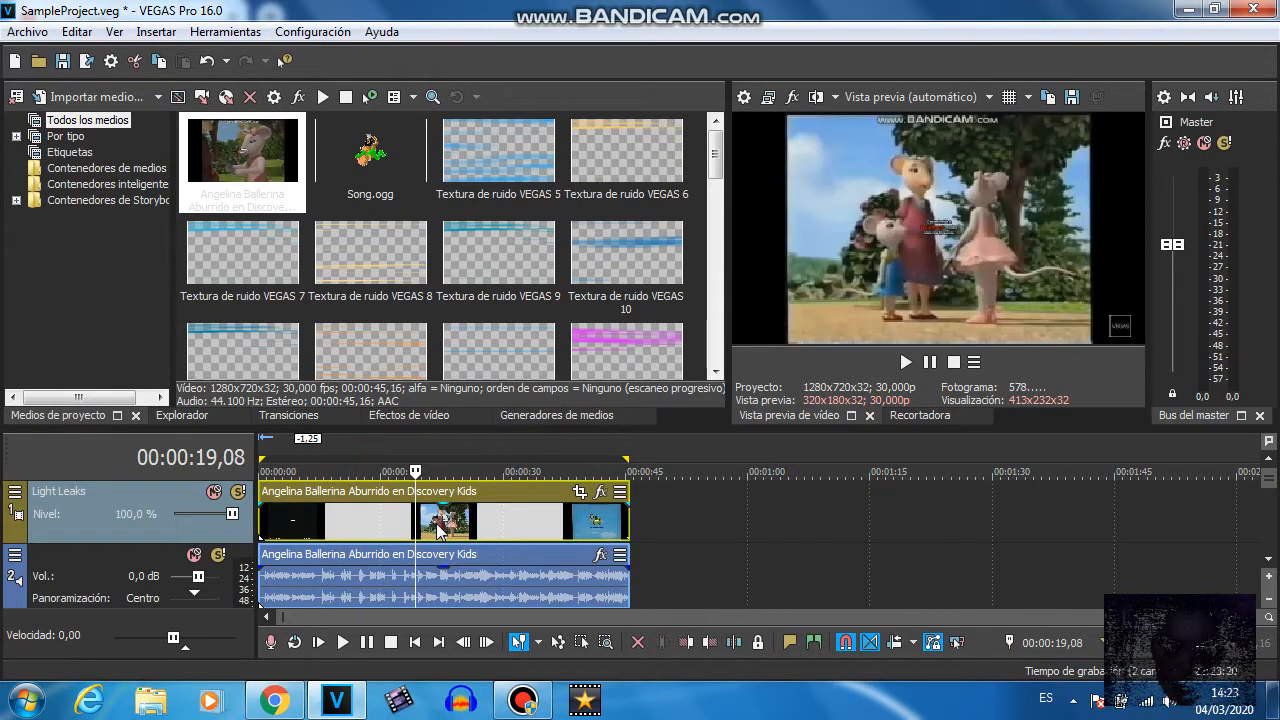
left_click(352, 471)
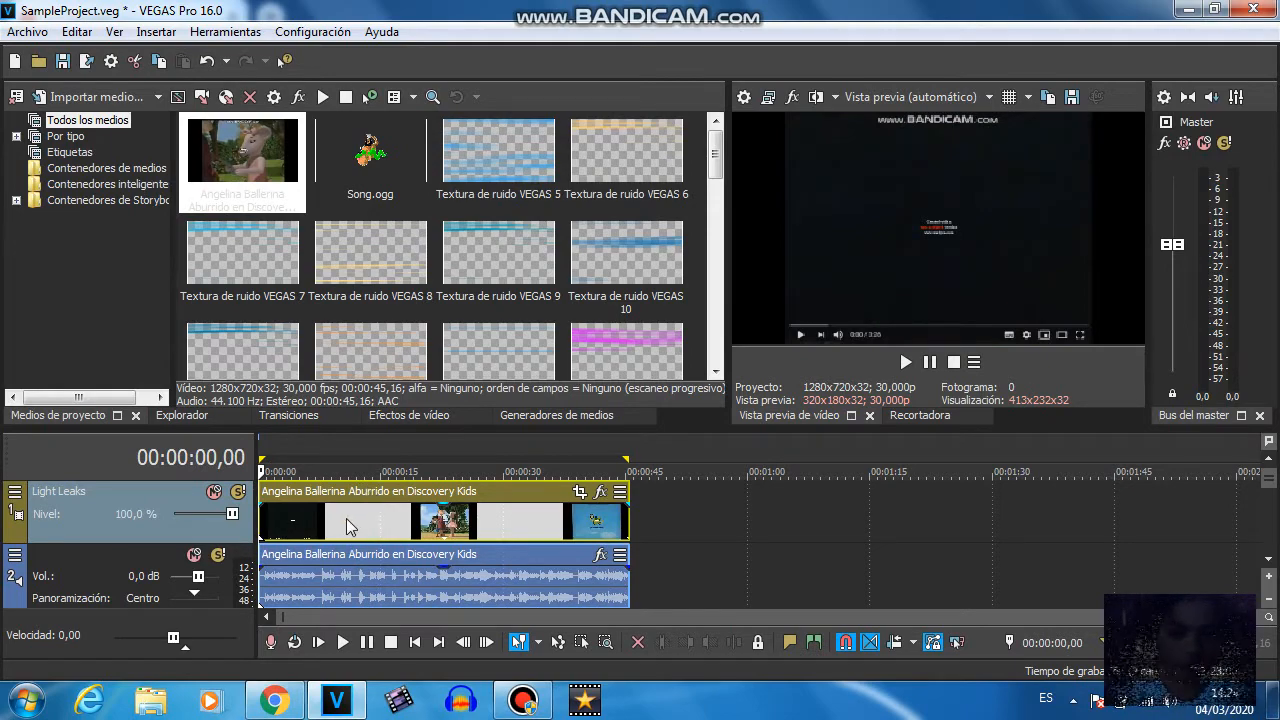
Set the default VST search folder in Preferences to Archivos de programa (x86)\VstPlugins
left_click(312, 31)
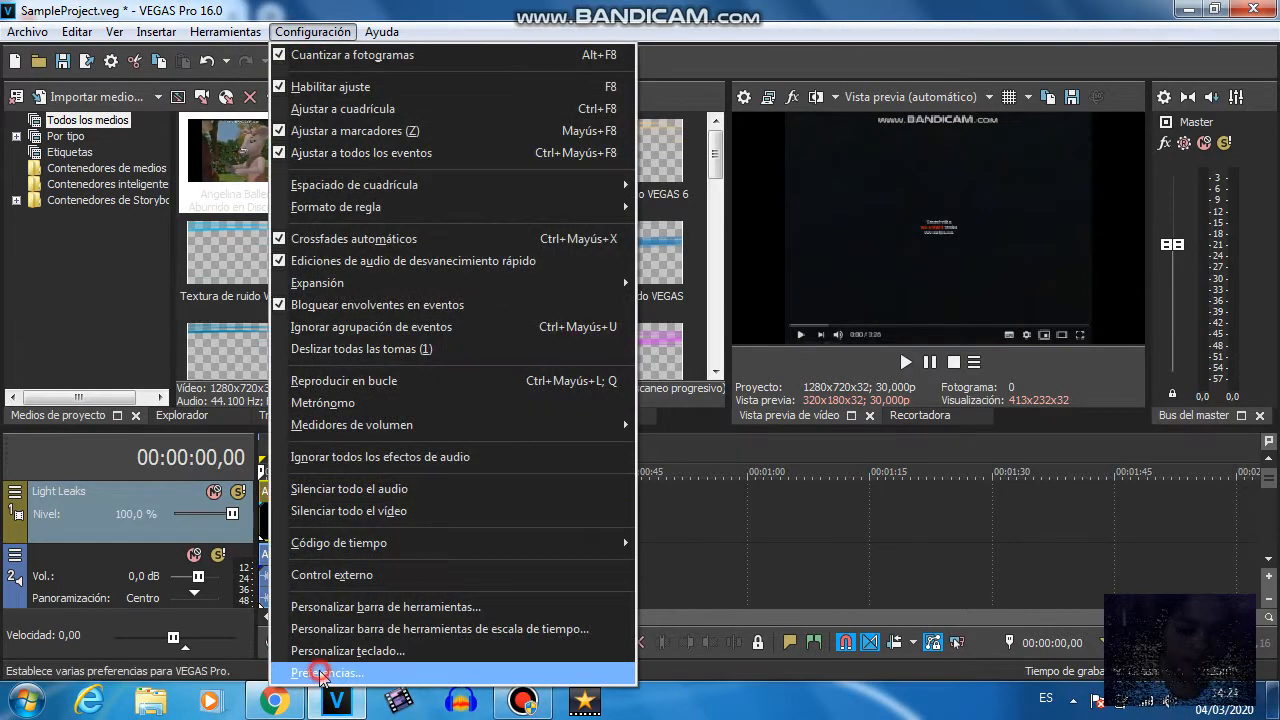
left_click(327, 672)
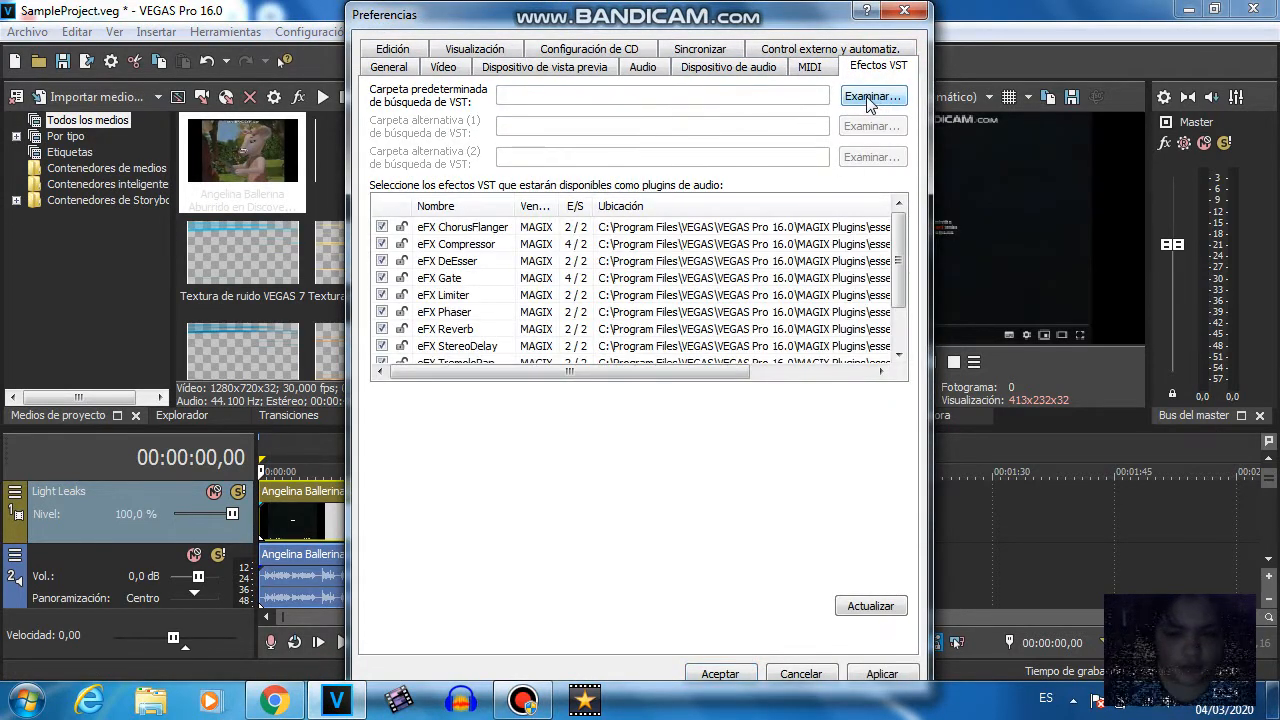
left_click(871, 95)
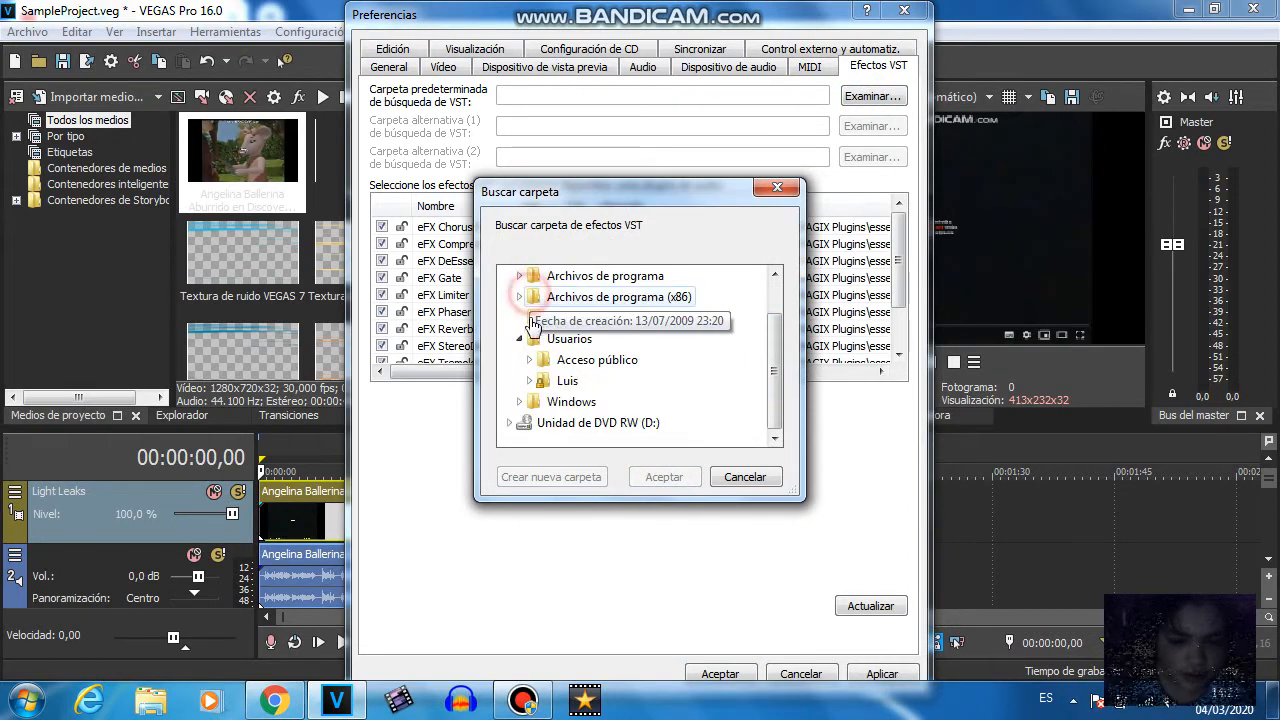
left_click(519, 297)
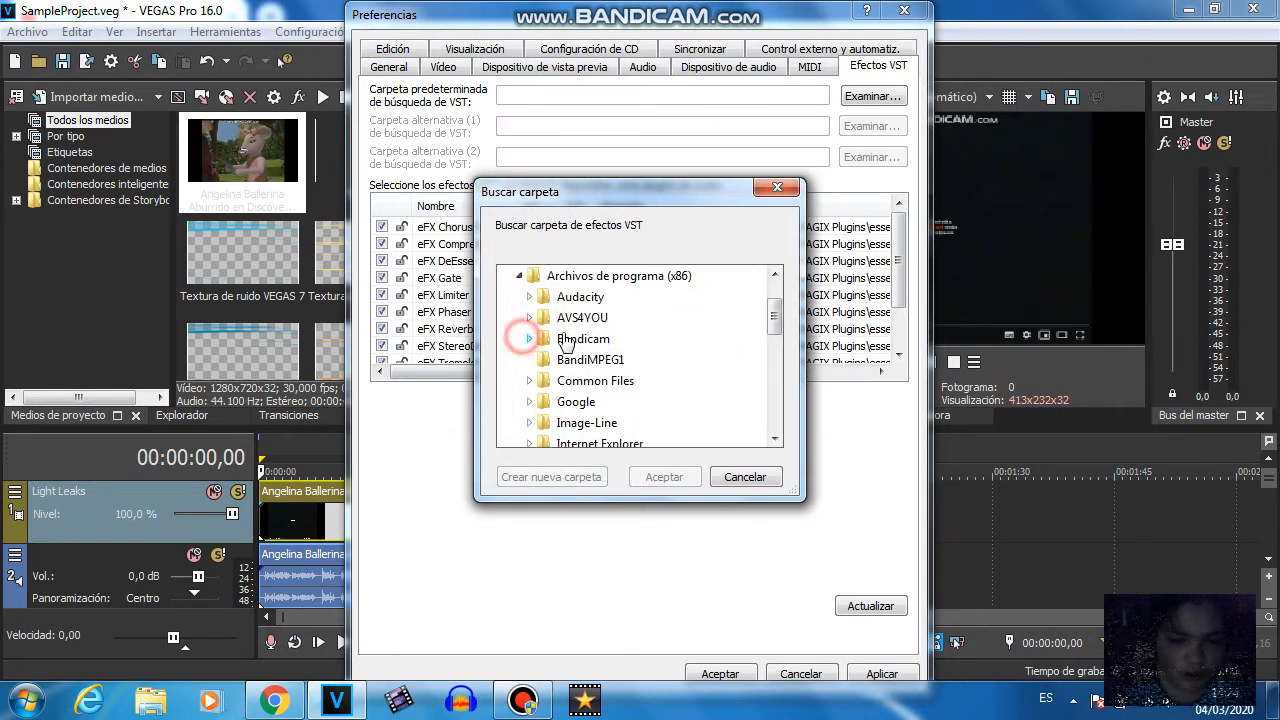
scroll("down", 3)
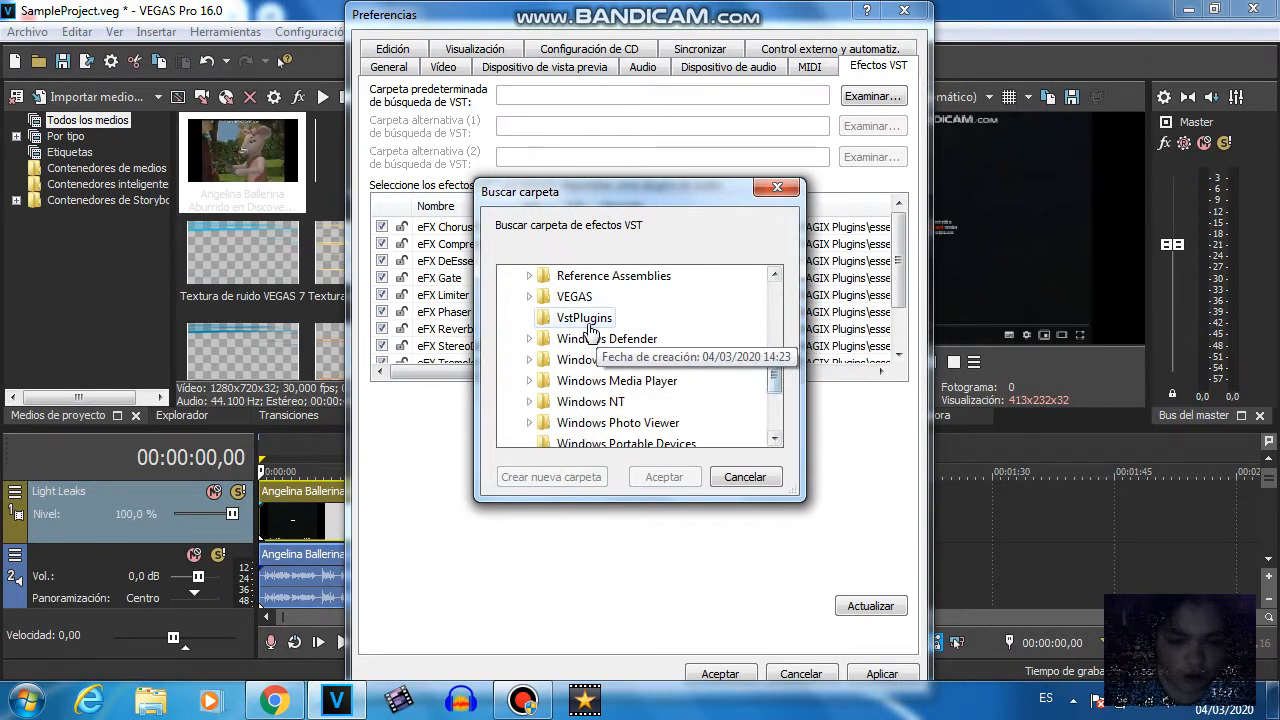
left_click(664, 476)
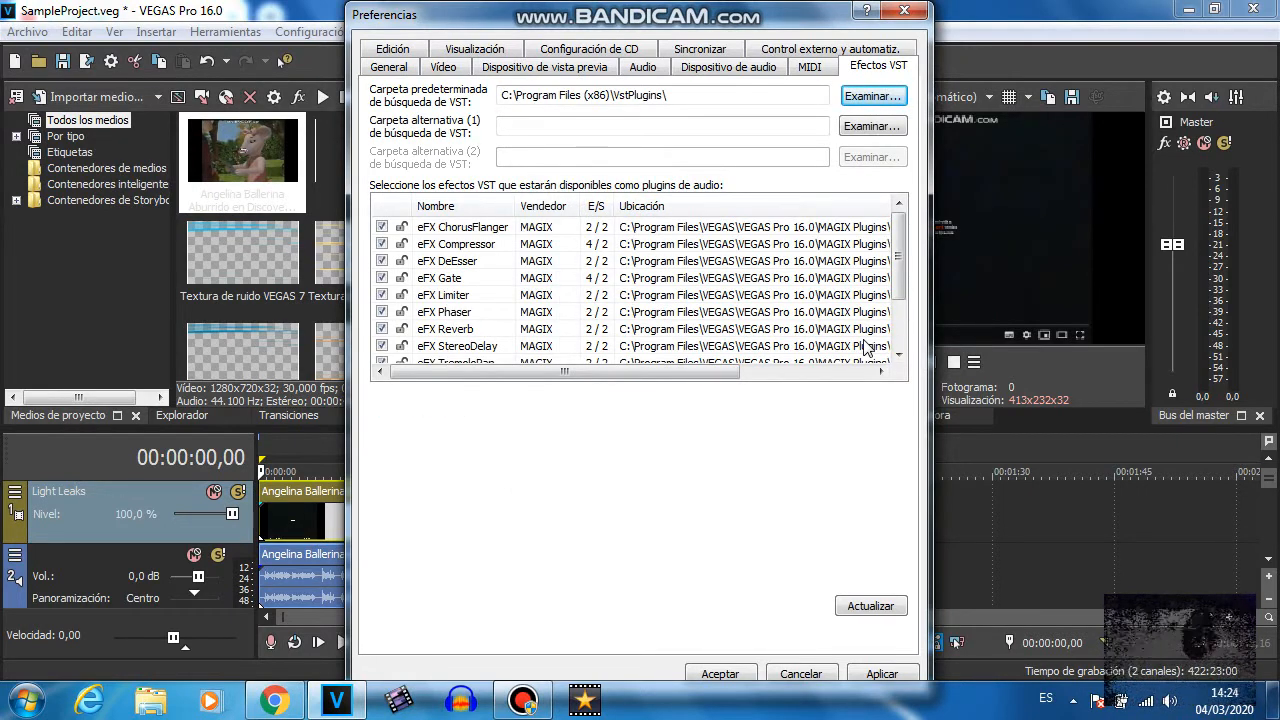
scroll("down", 3)
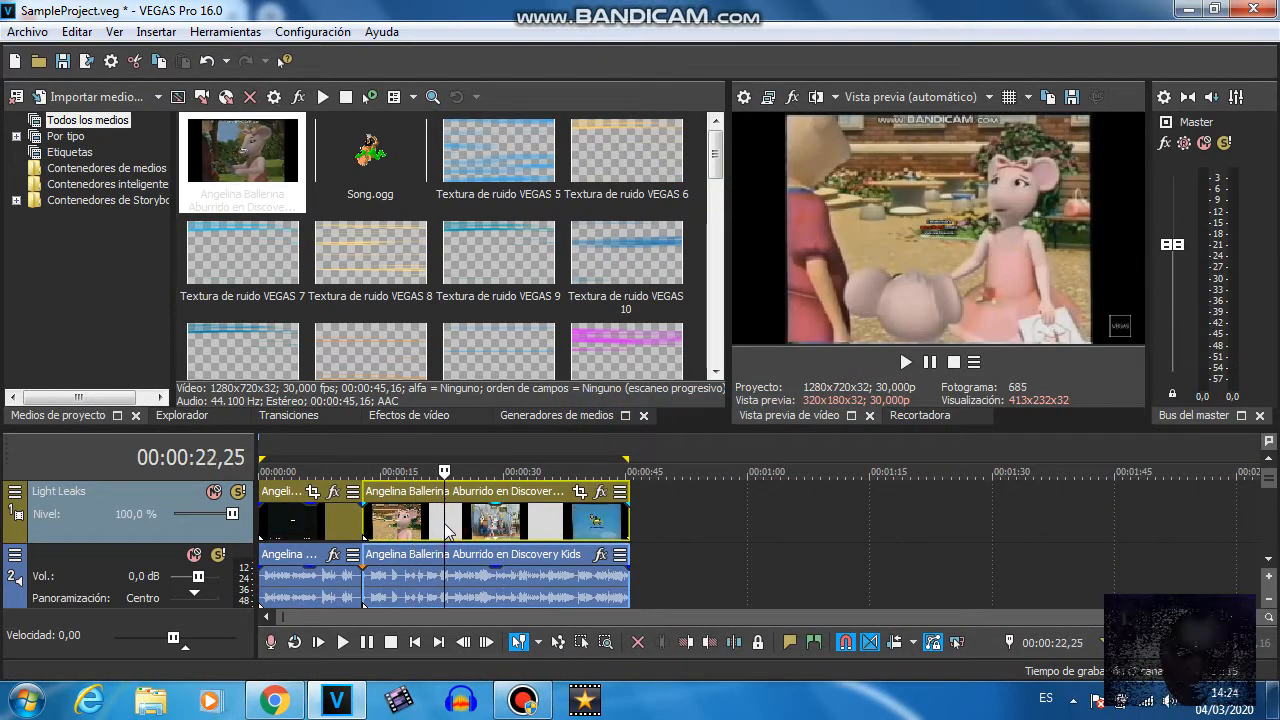
Split the Angelina Ballerina event at about 22, 32 and 40 seconds
right_click(445, 520)
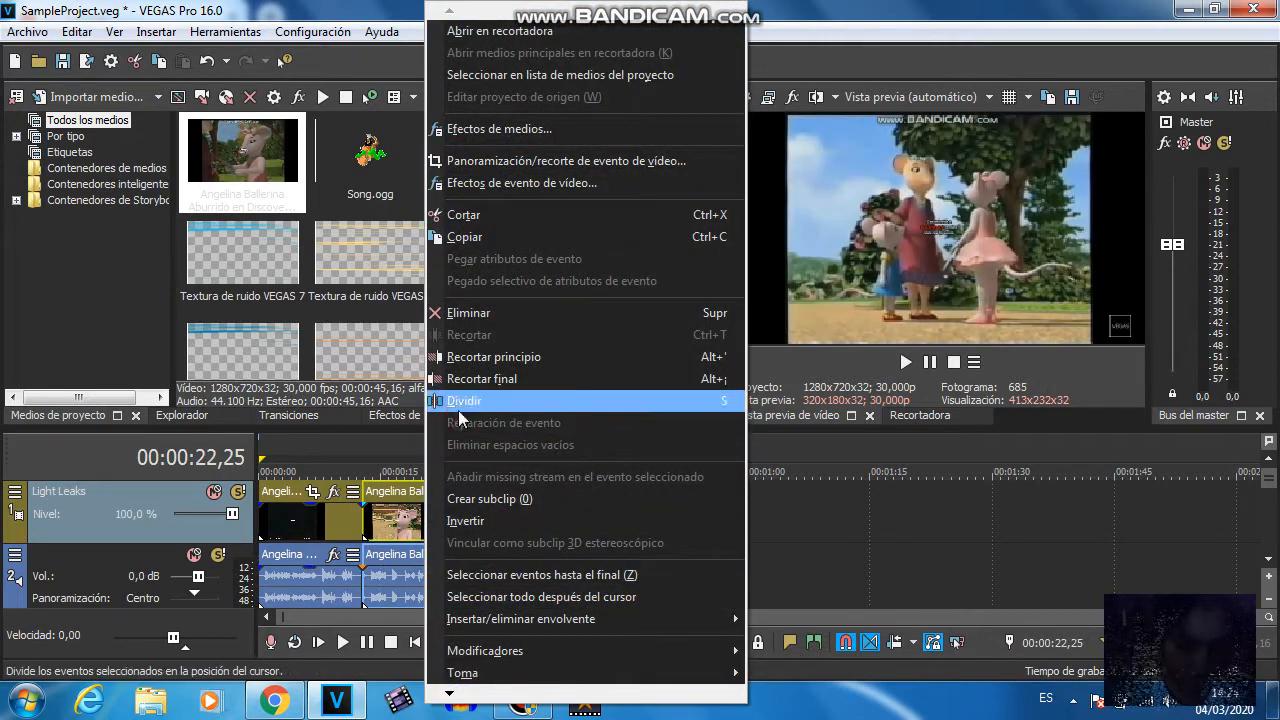
left_click(464, 400)
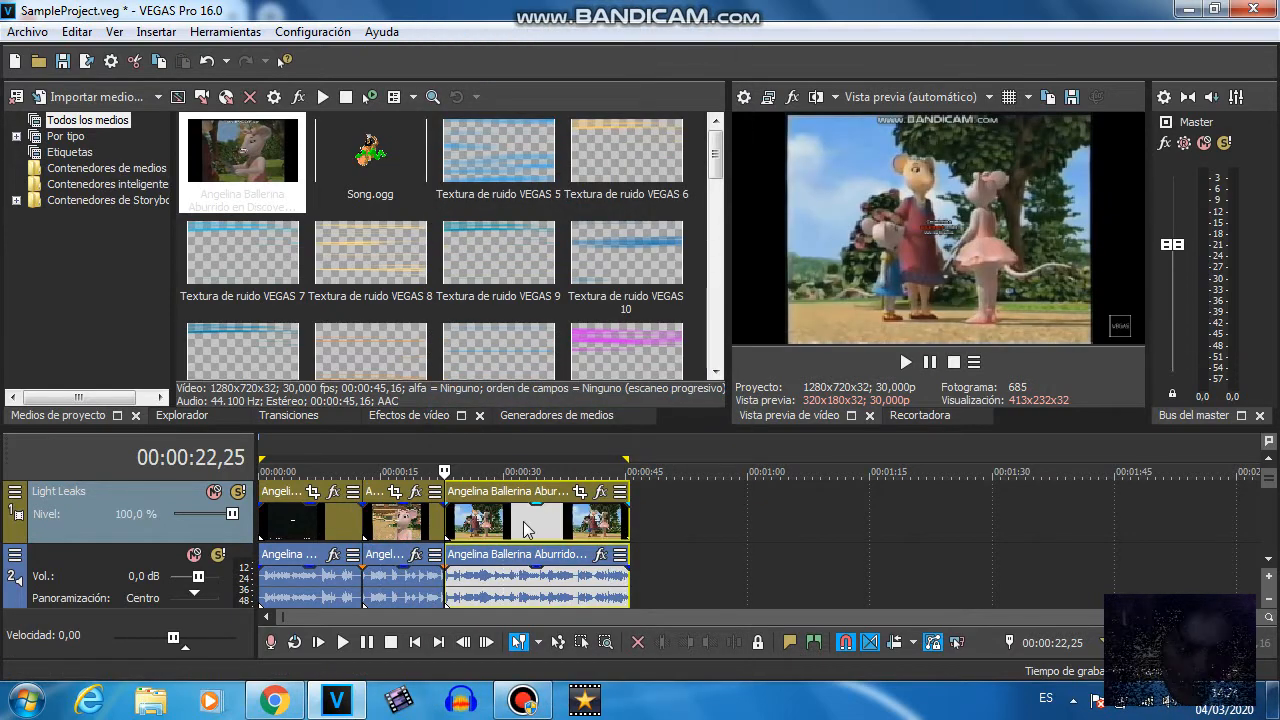
right_click(525, 520)
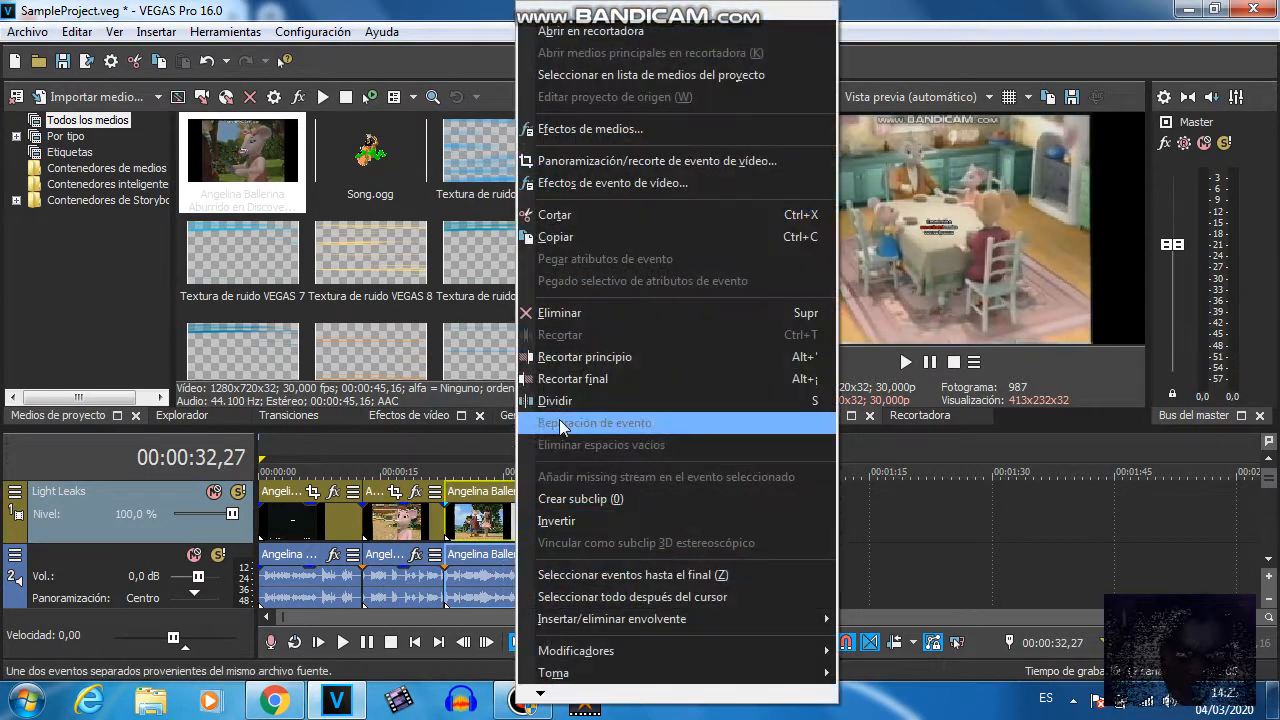
left_click(597, 422)
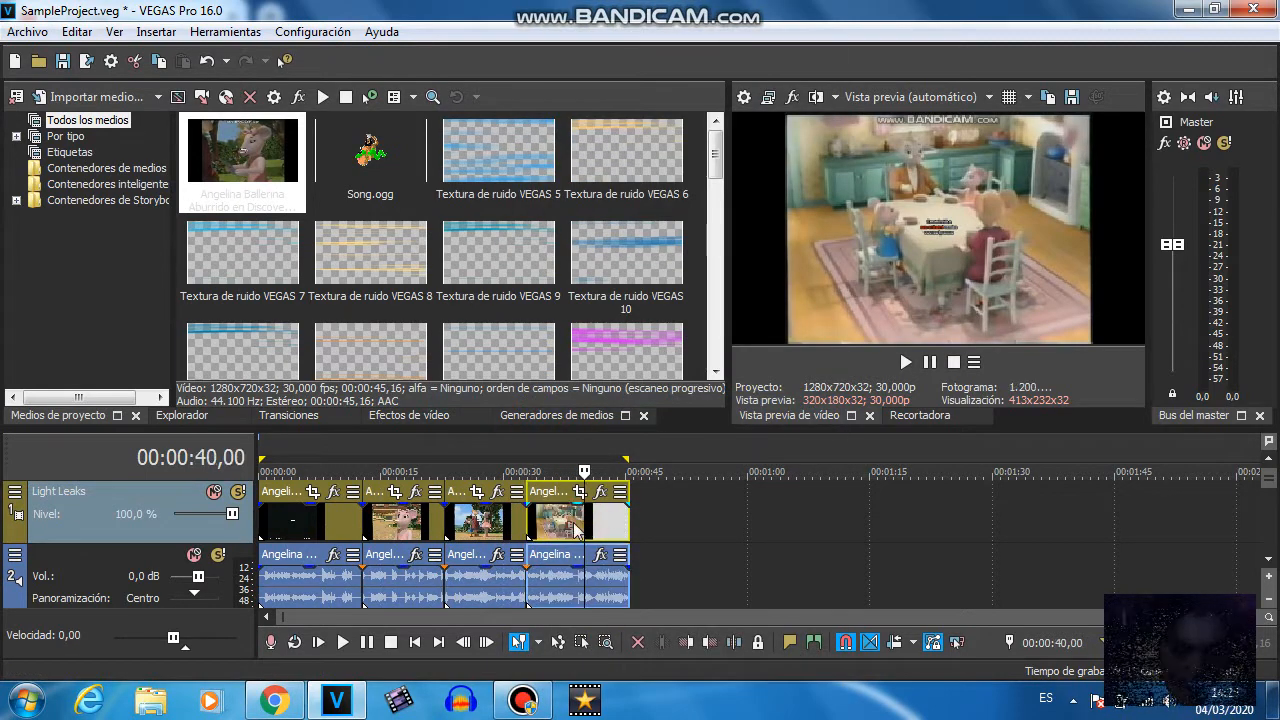
right_click(555, 520)
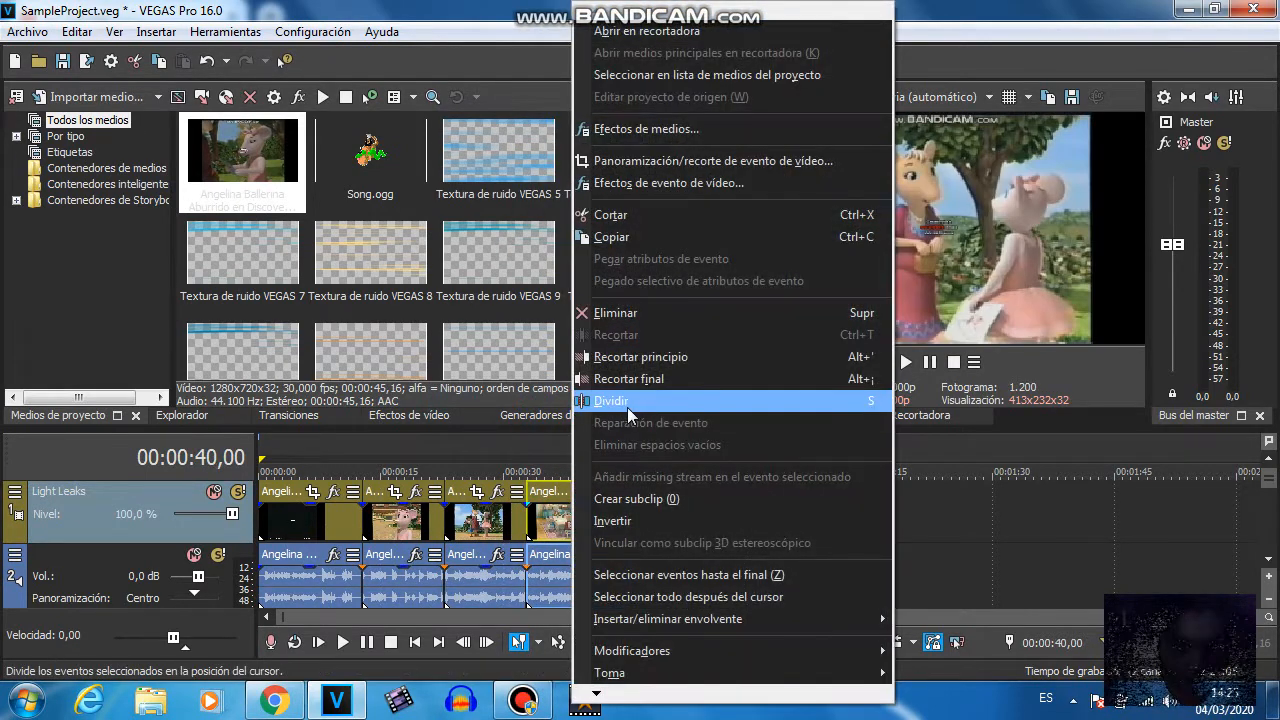
left_click(611, 400)
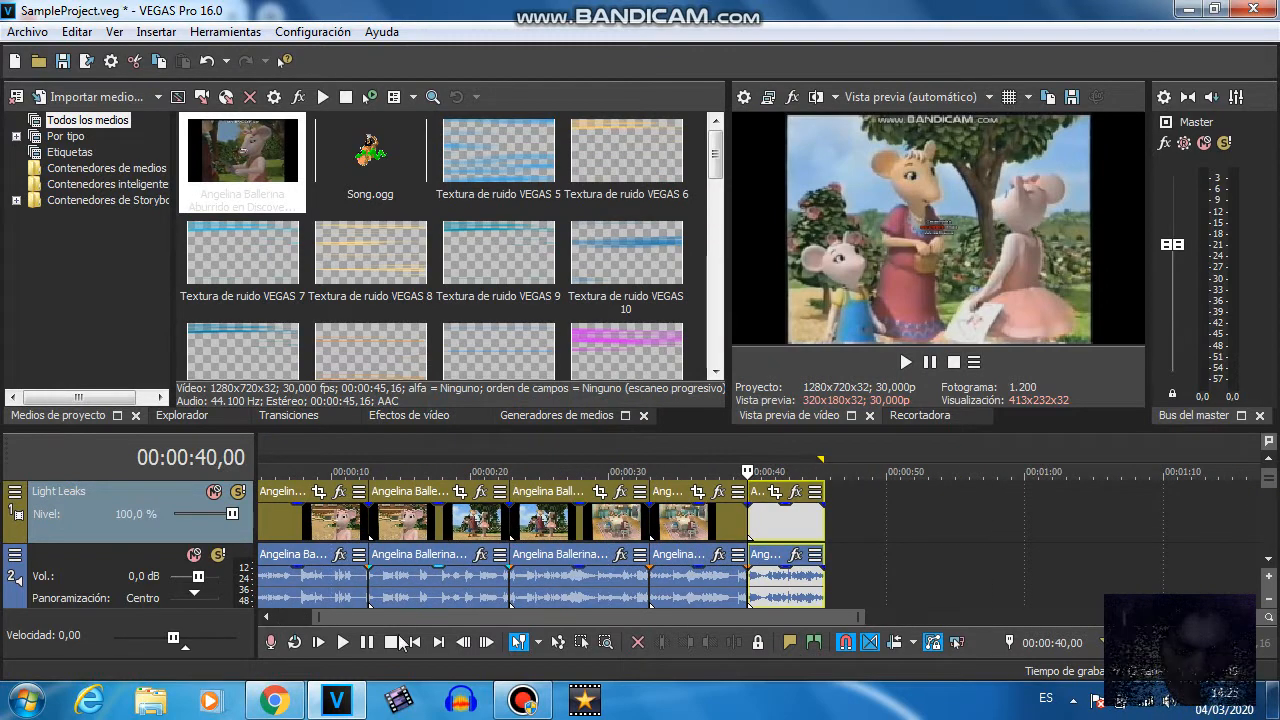
left_click(408, 415)
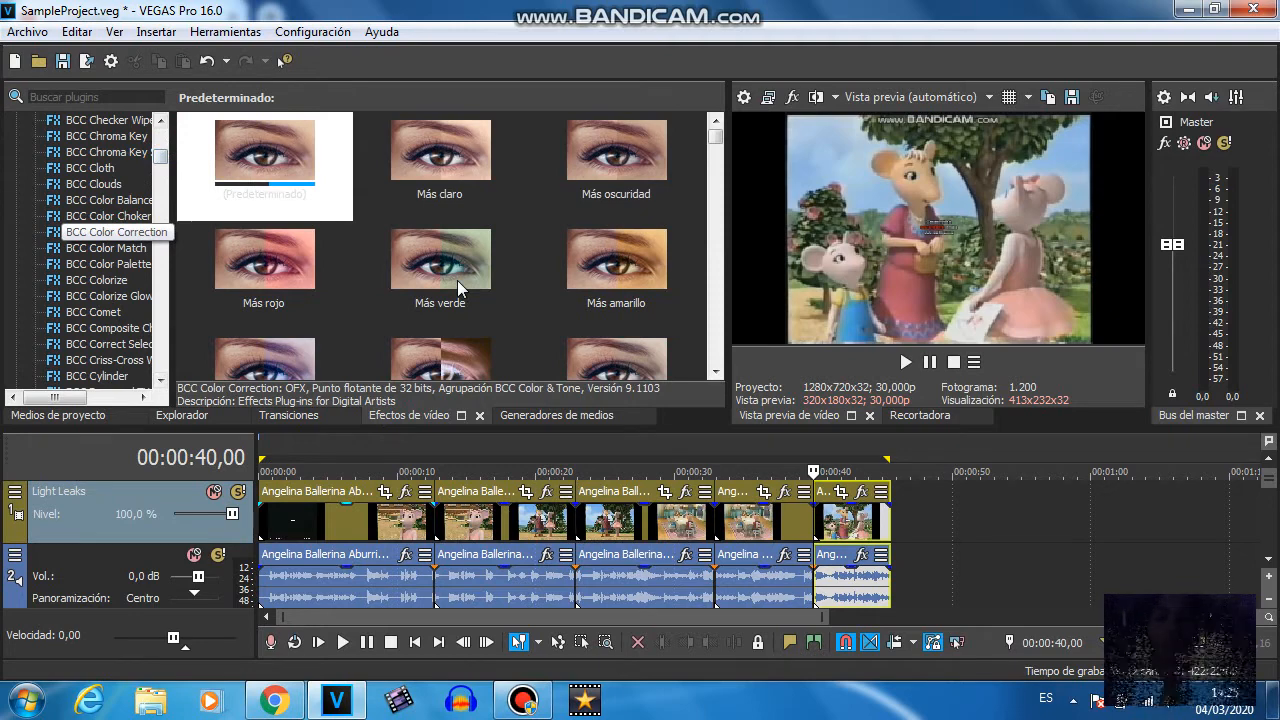
Browse the Video FX presets and apply Kernel de circunvolución 'Rebujar' to the first event
left_click(108, 231)
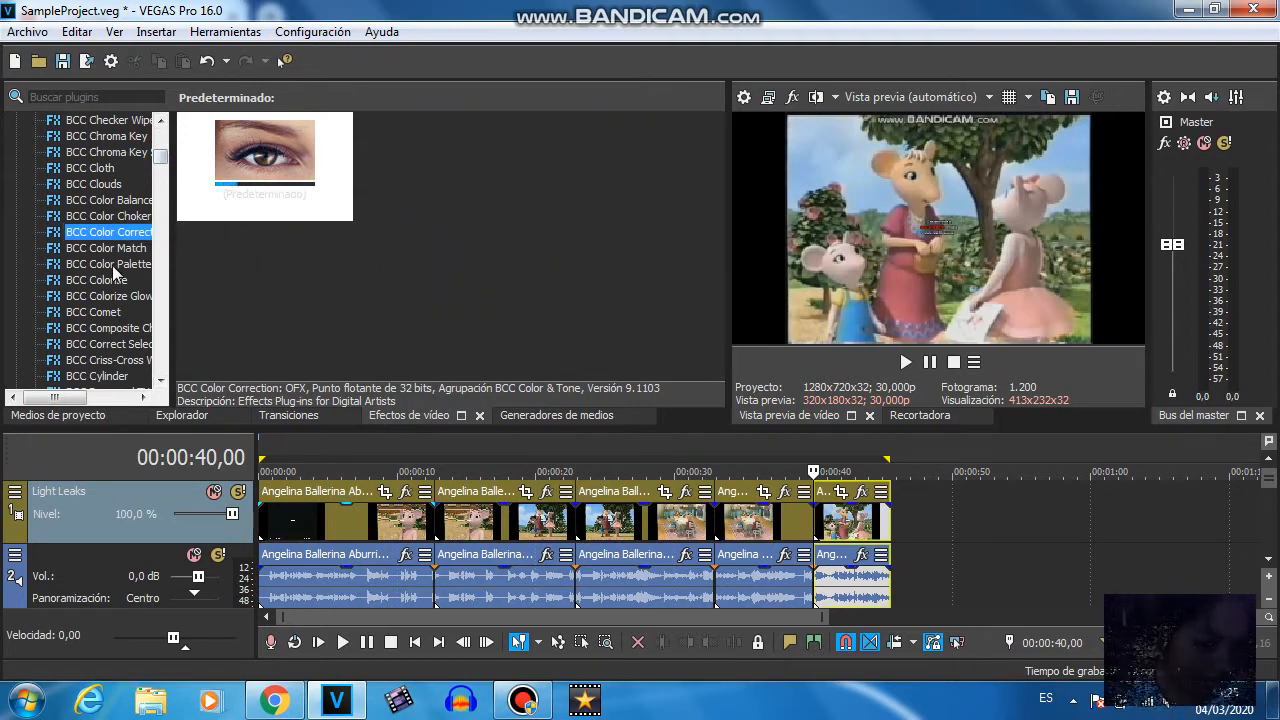
left_click(108, 264)
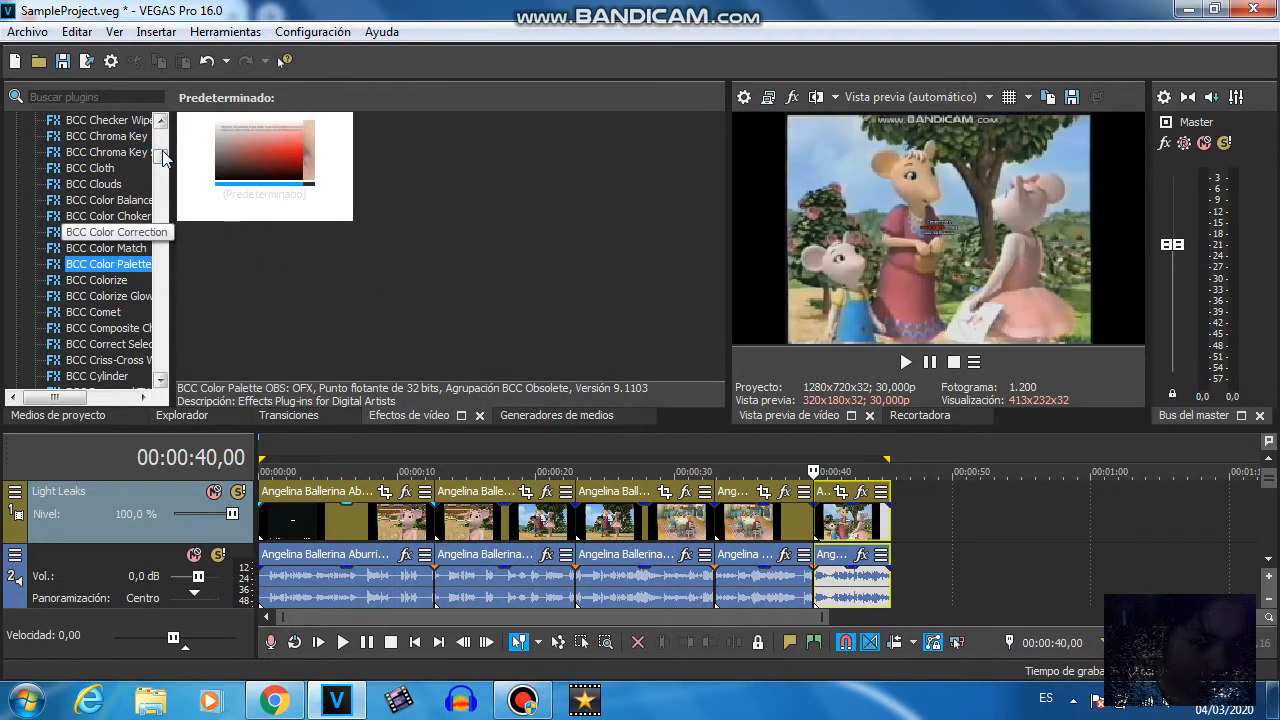
scroll("down", 3)
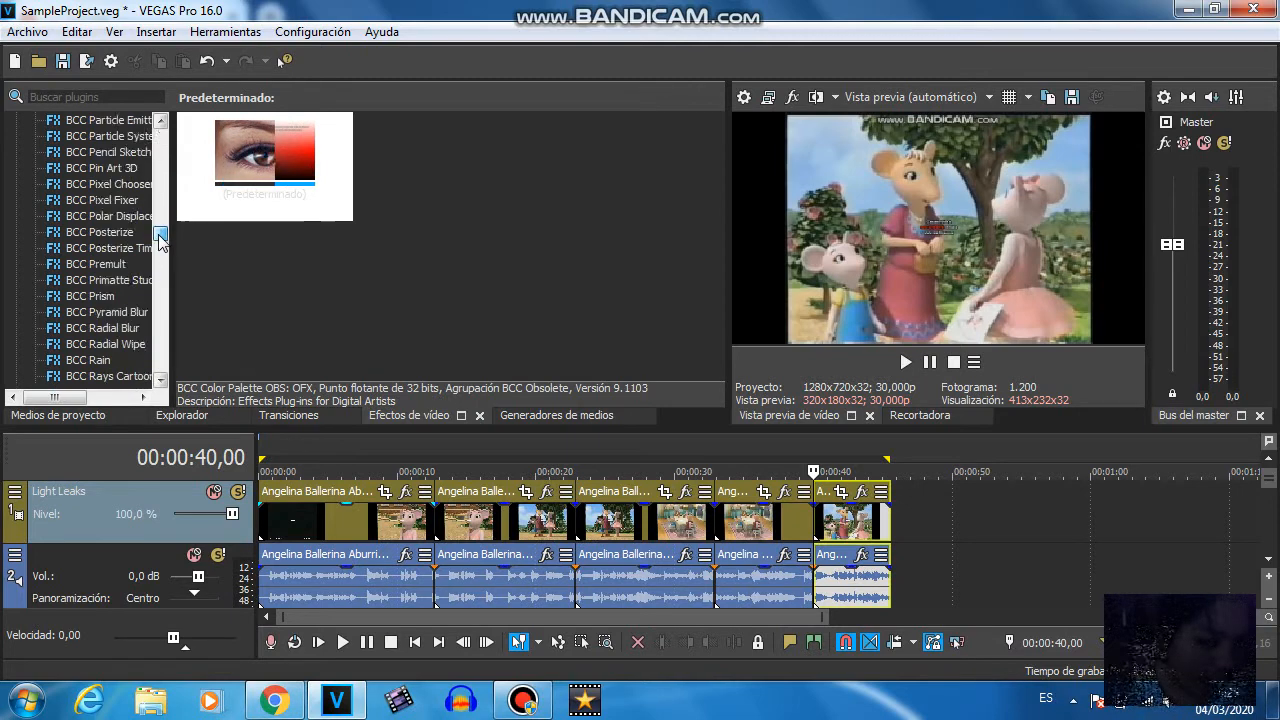
scroll("down", 3)
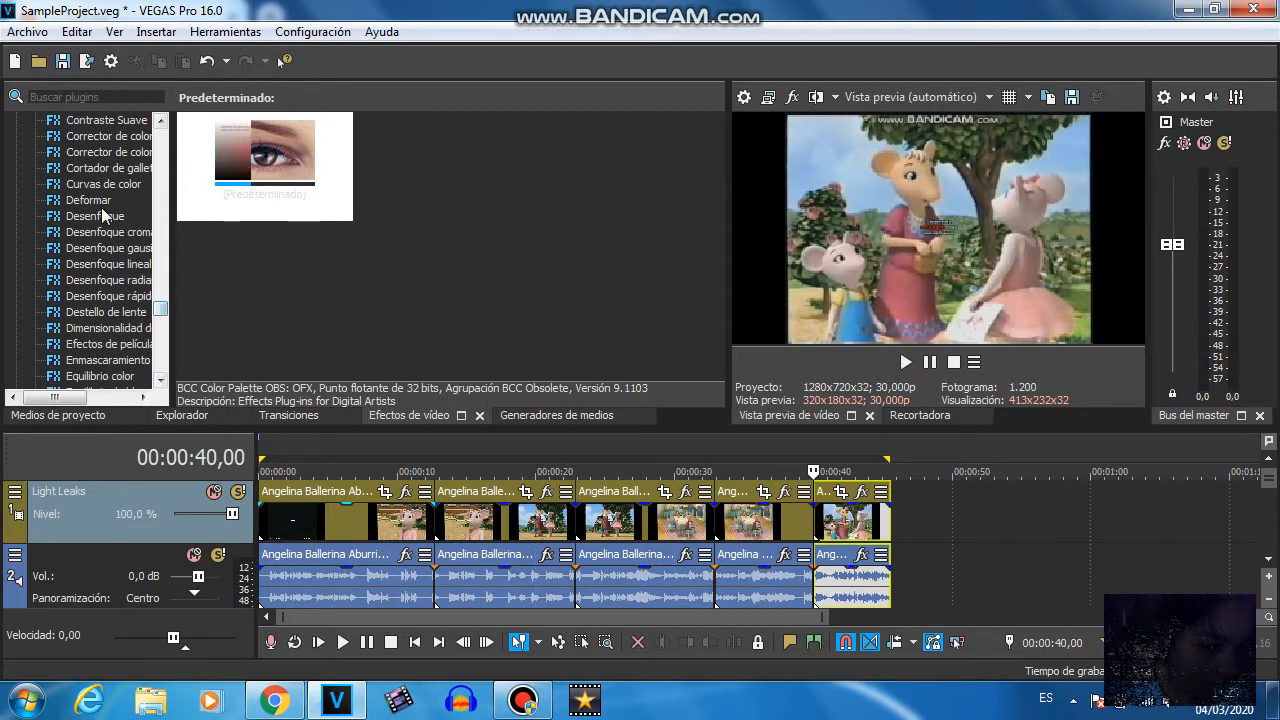
left_click(108, 280)
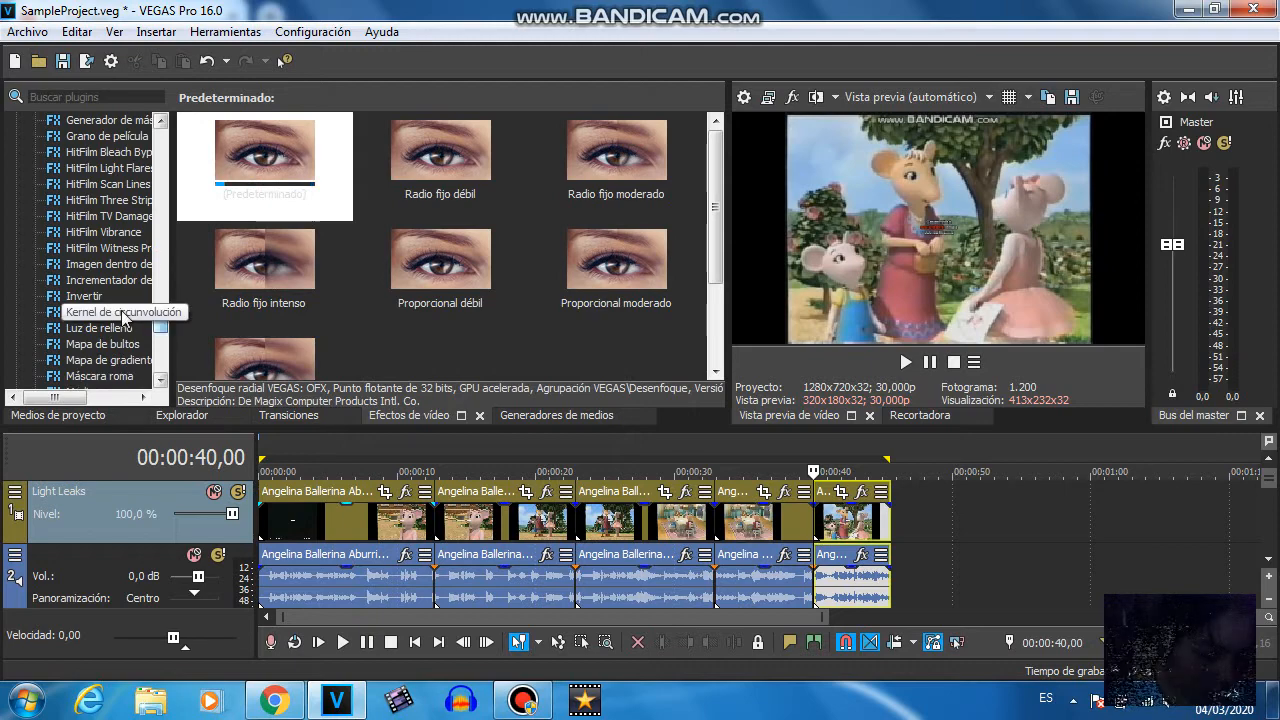
left_click(84, 295)
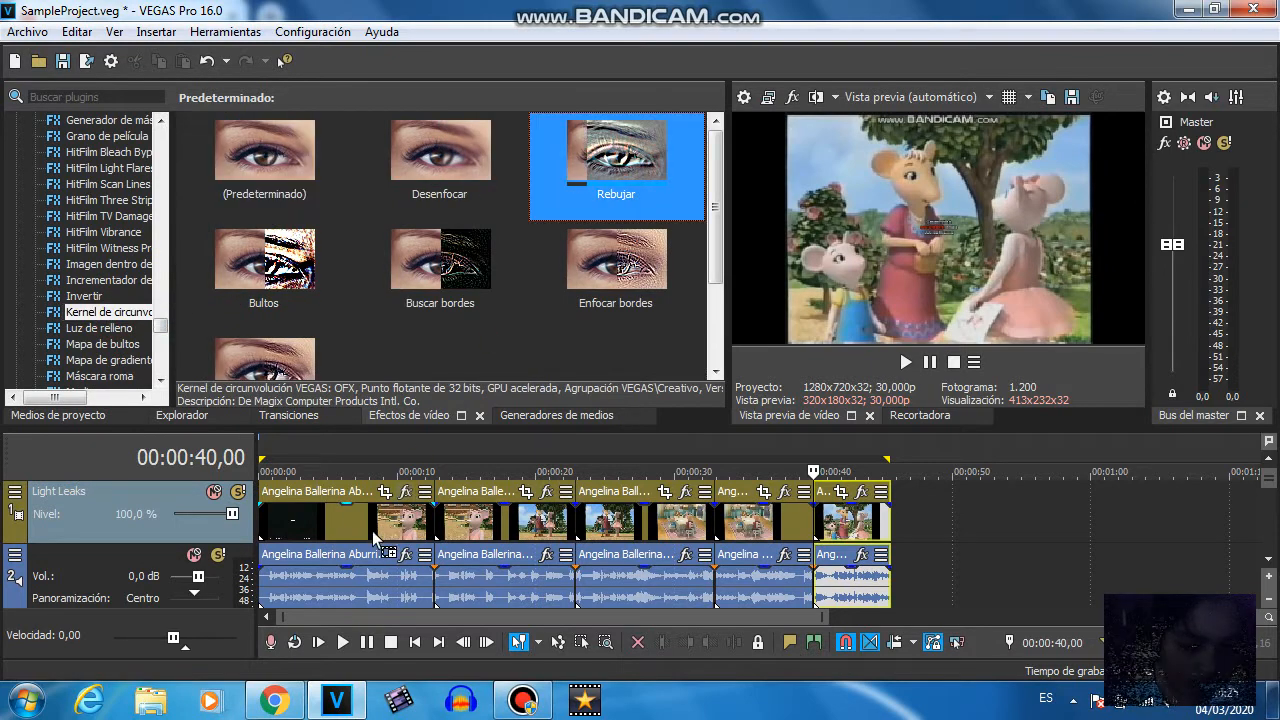
mouse_move(565, 338)
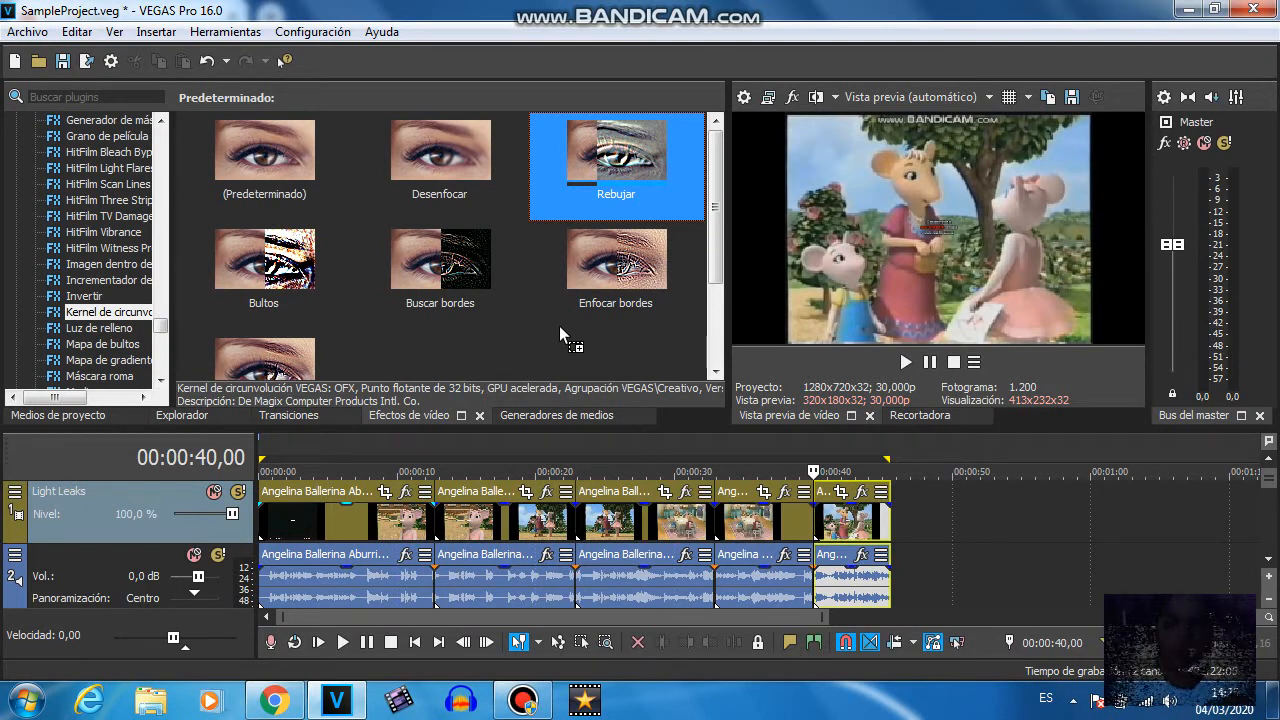
mouse_move(818, 240)
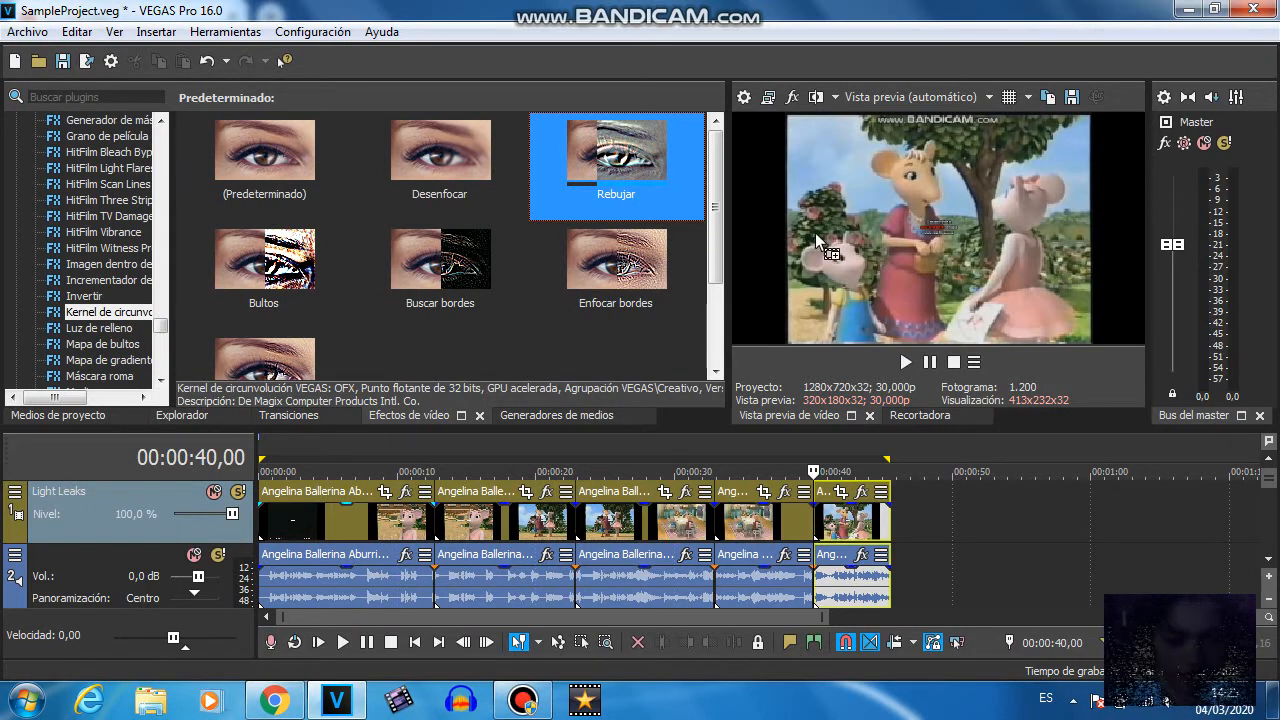
mouse_move(677, 347)
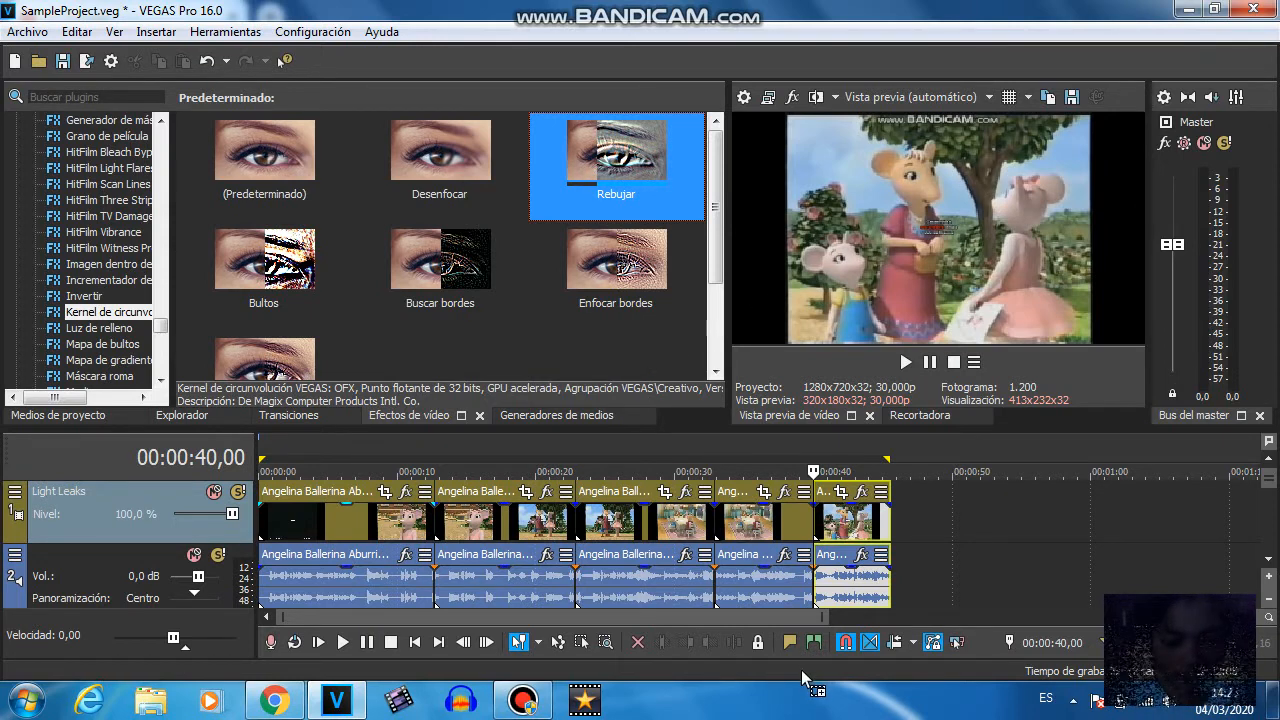
left_click(765, 356)
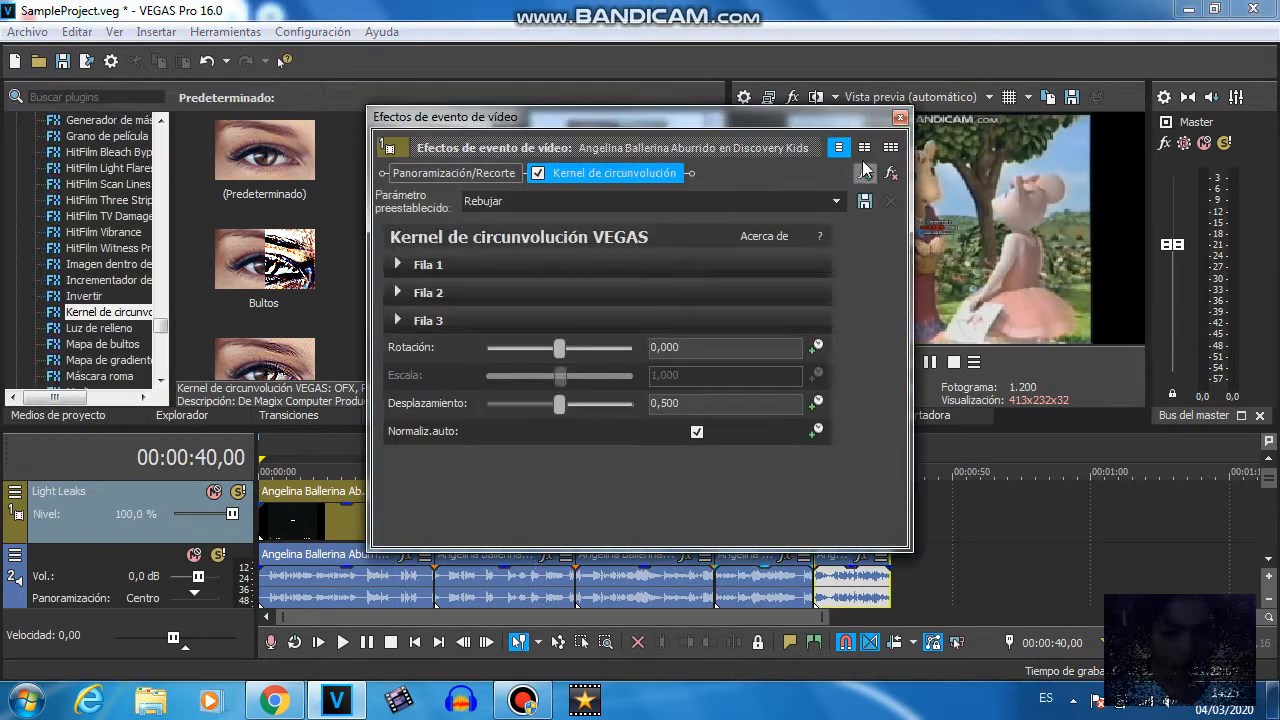
Give the second event the Simulador TV 'Aspecto de TV' preset, then list Rayos de luz presets
left_click(899, 117)
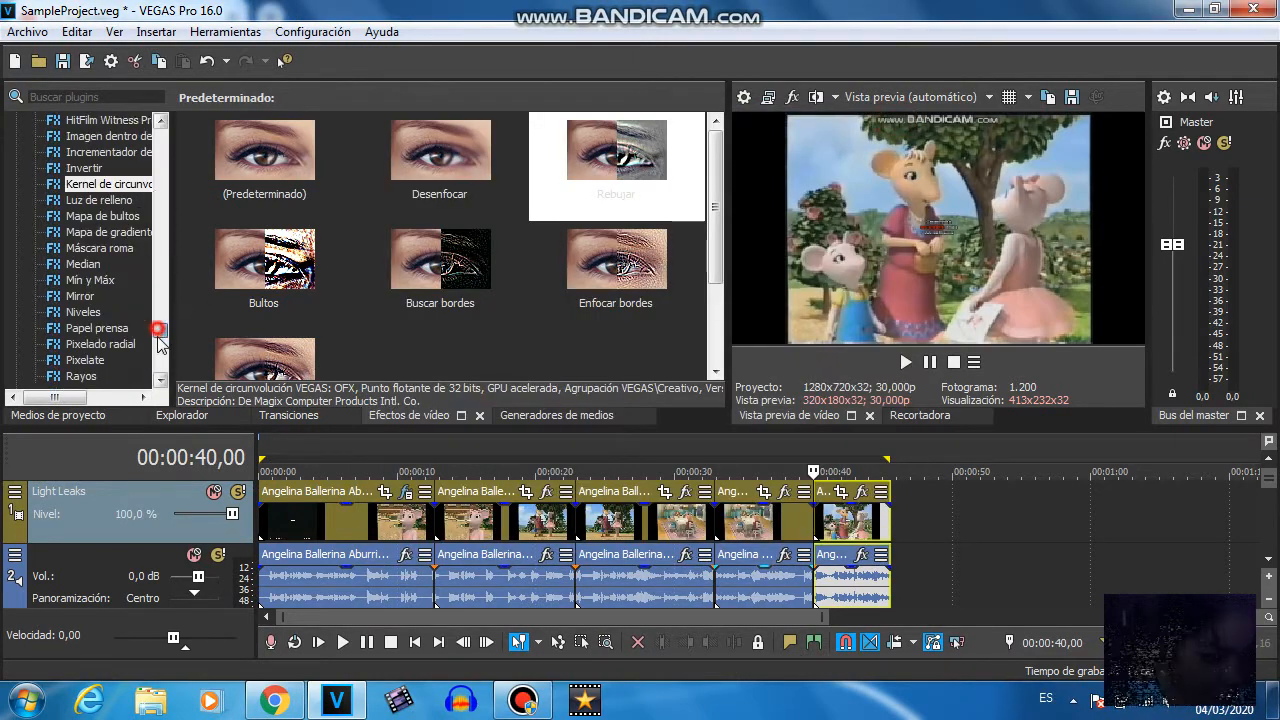
left_click(96, 295)
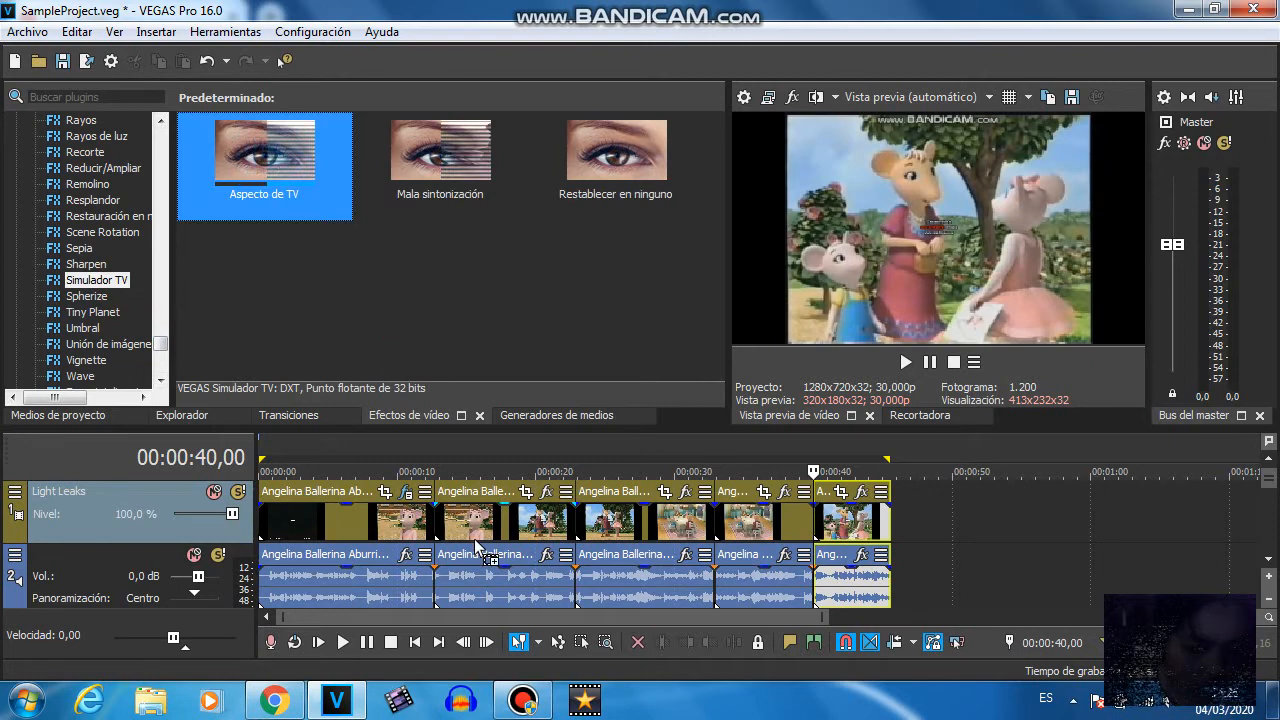
left_click(264, 150)
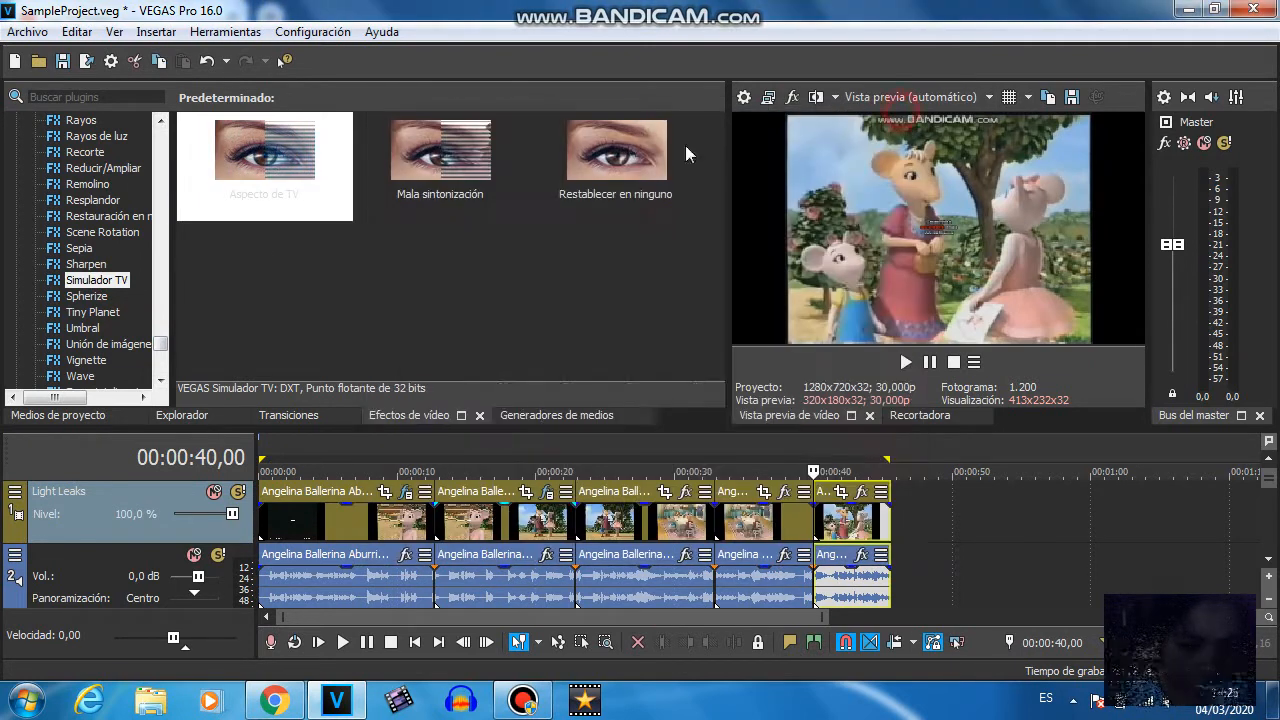
left_click(97, 135)
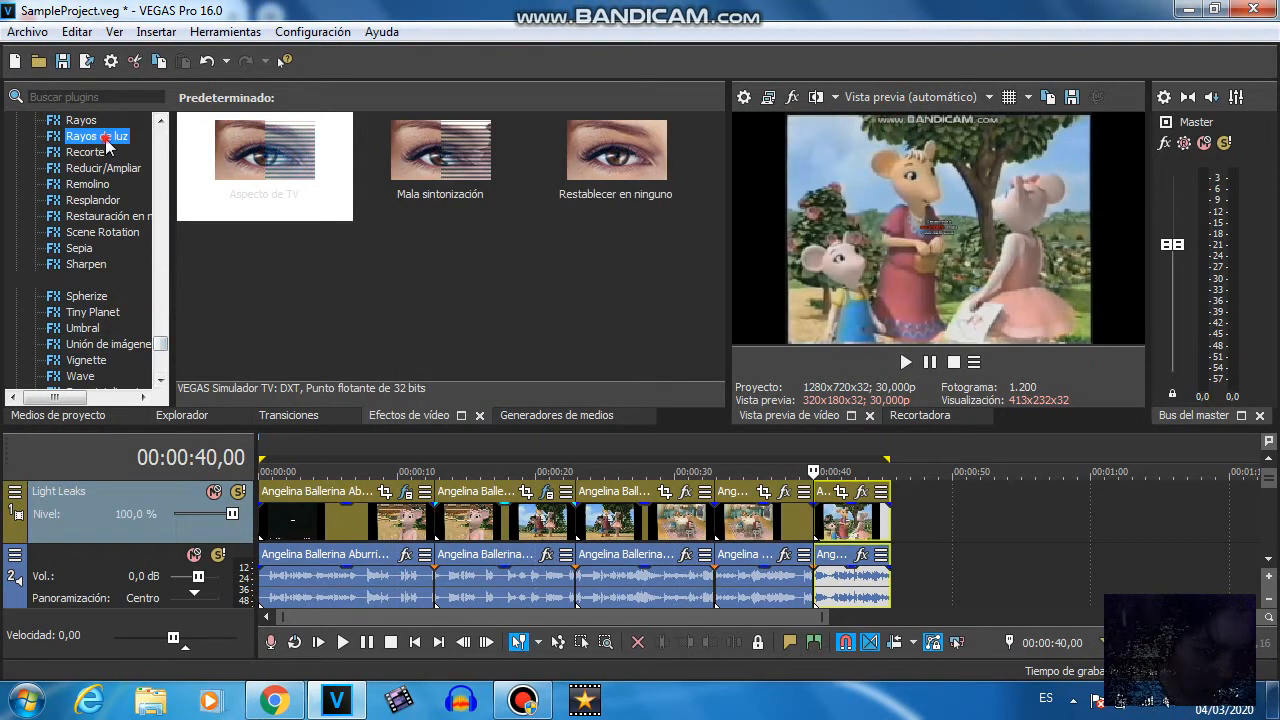
left_click(97, 136)
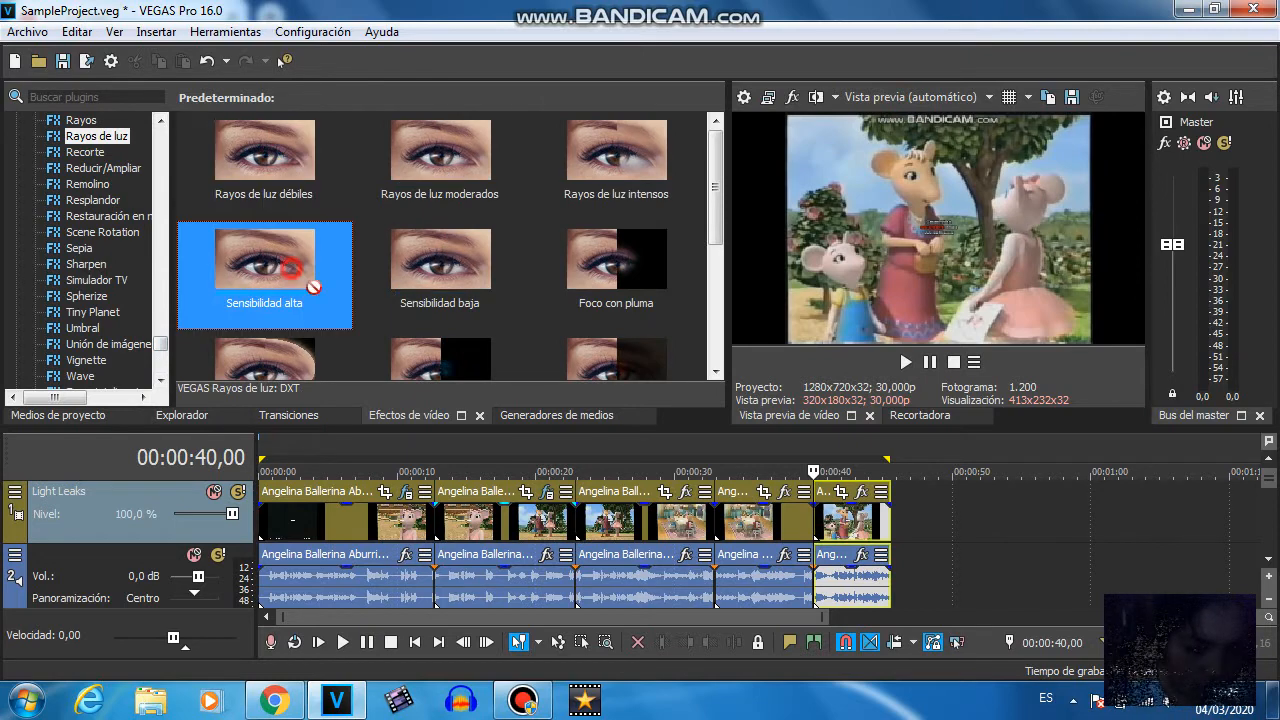
Apply Rayos de luz 'Sensibilidad alta' to the third event with light origin near X 0.618, Y 0.642
double_click(264, 264)
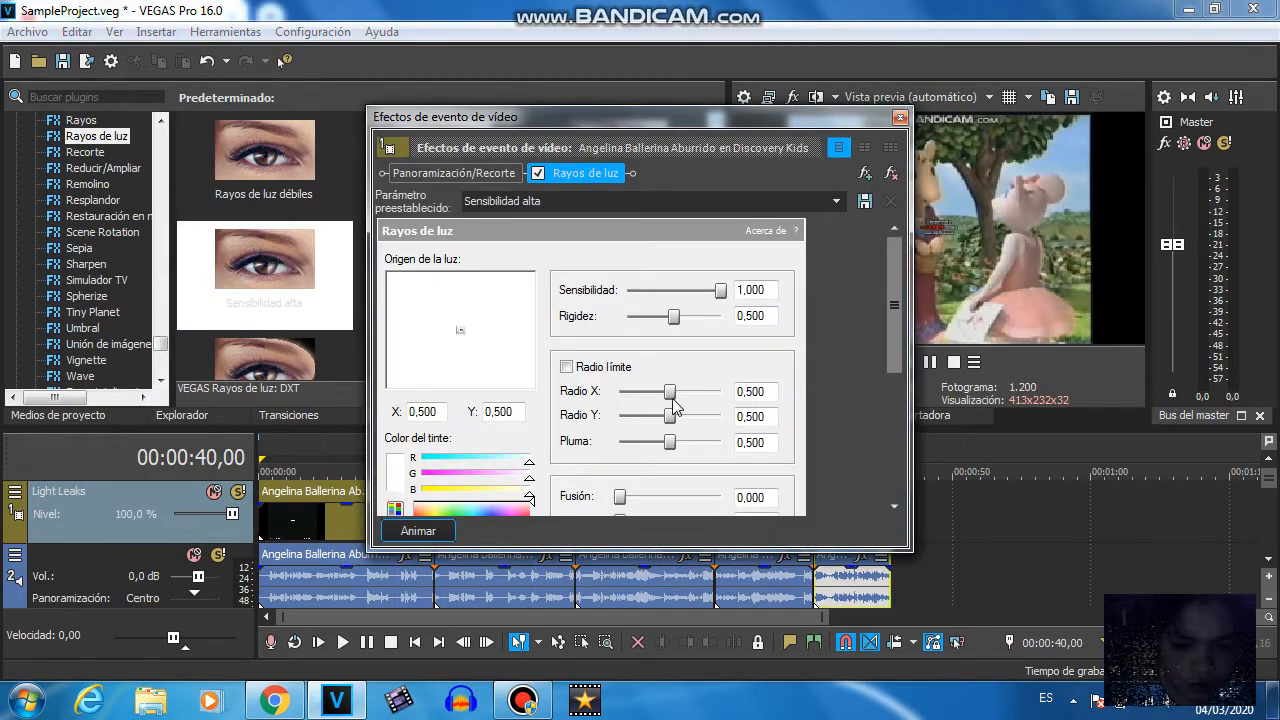
left_click(898, 117)
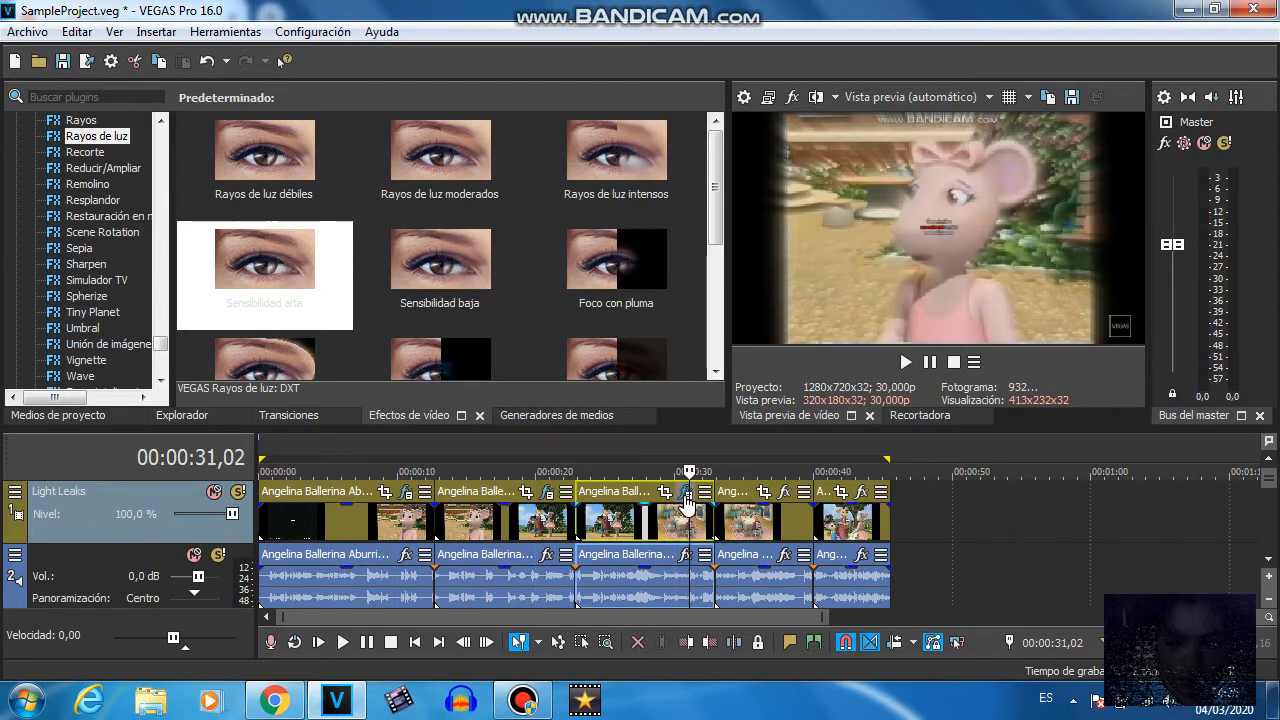
left_click(688, 491)
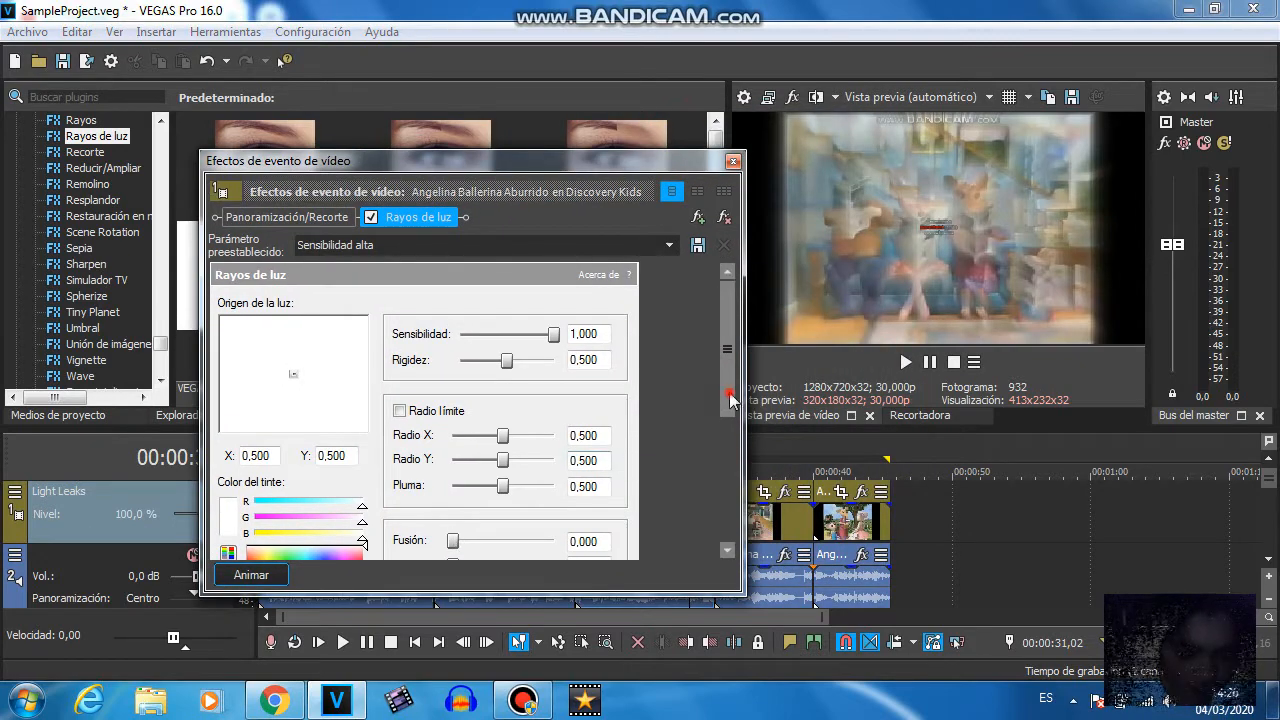
scroll("down", 3)
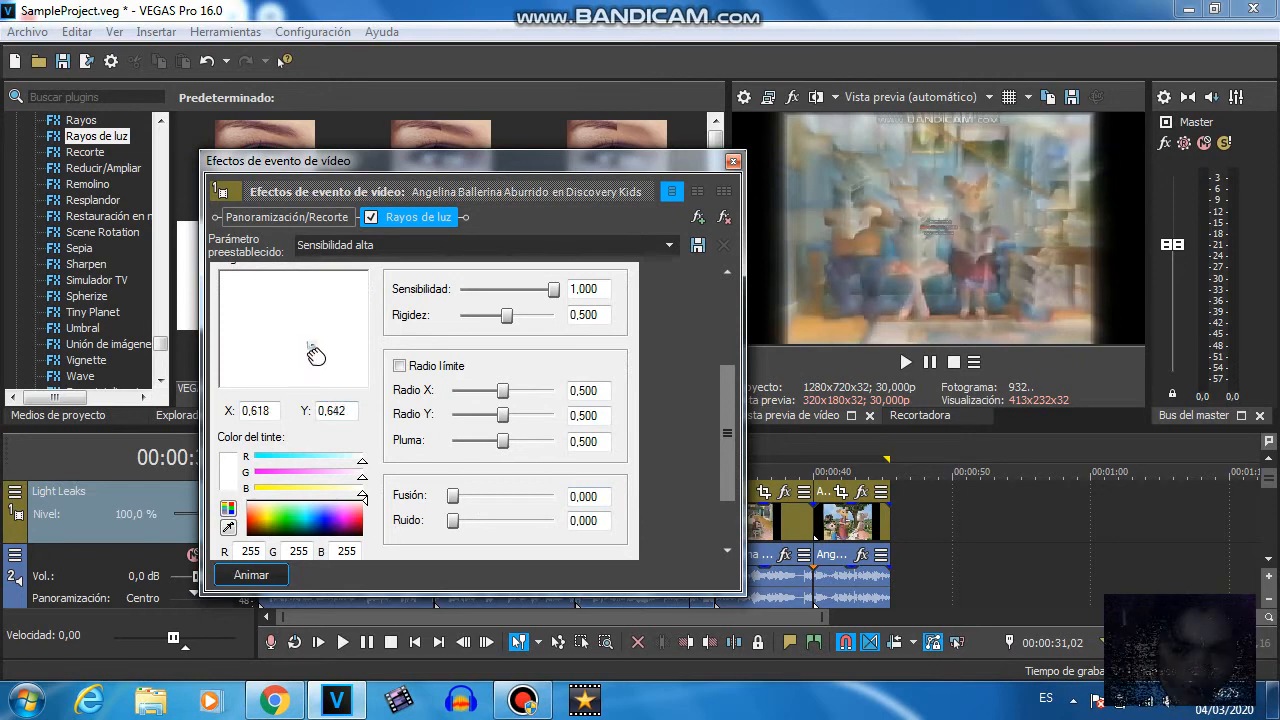
left_click(733, 161)
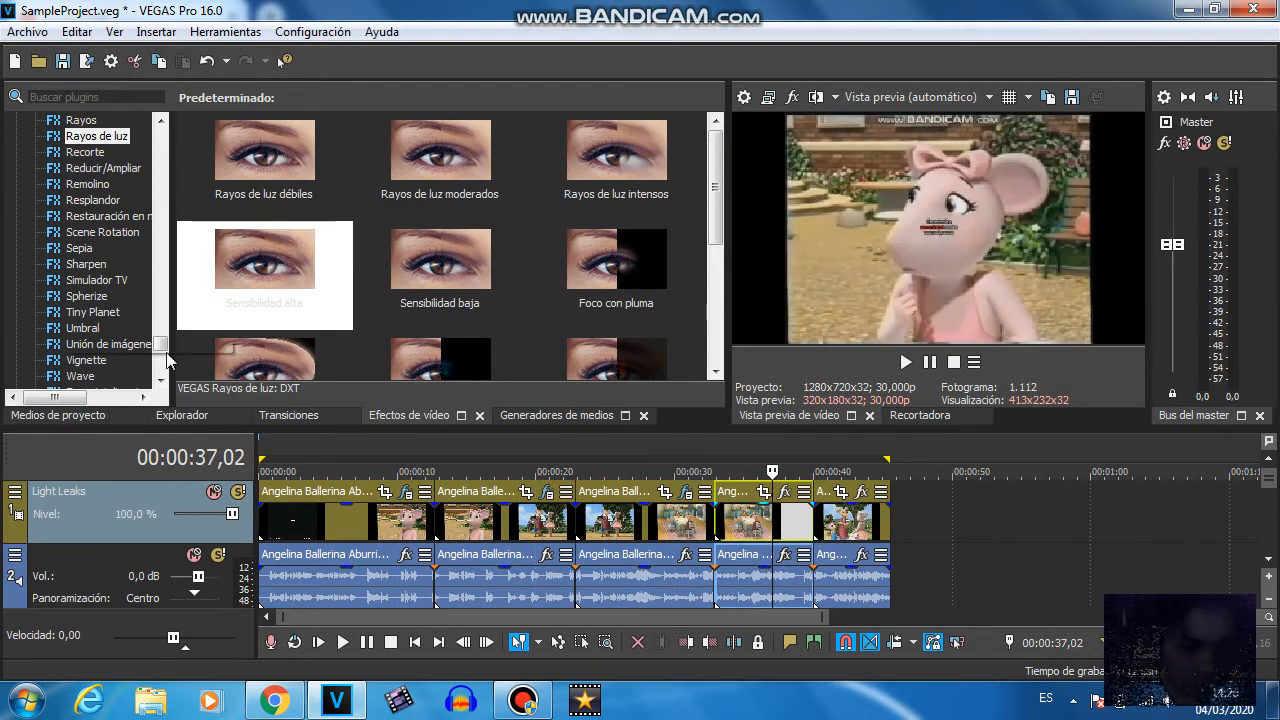
Apply Umbral to the fourth Angelina Ballerina event and drag its threshold slider
scroll("down", 3)
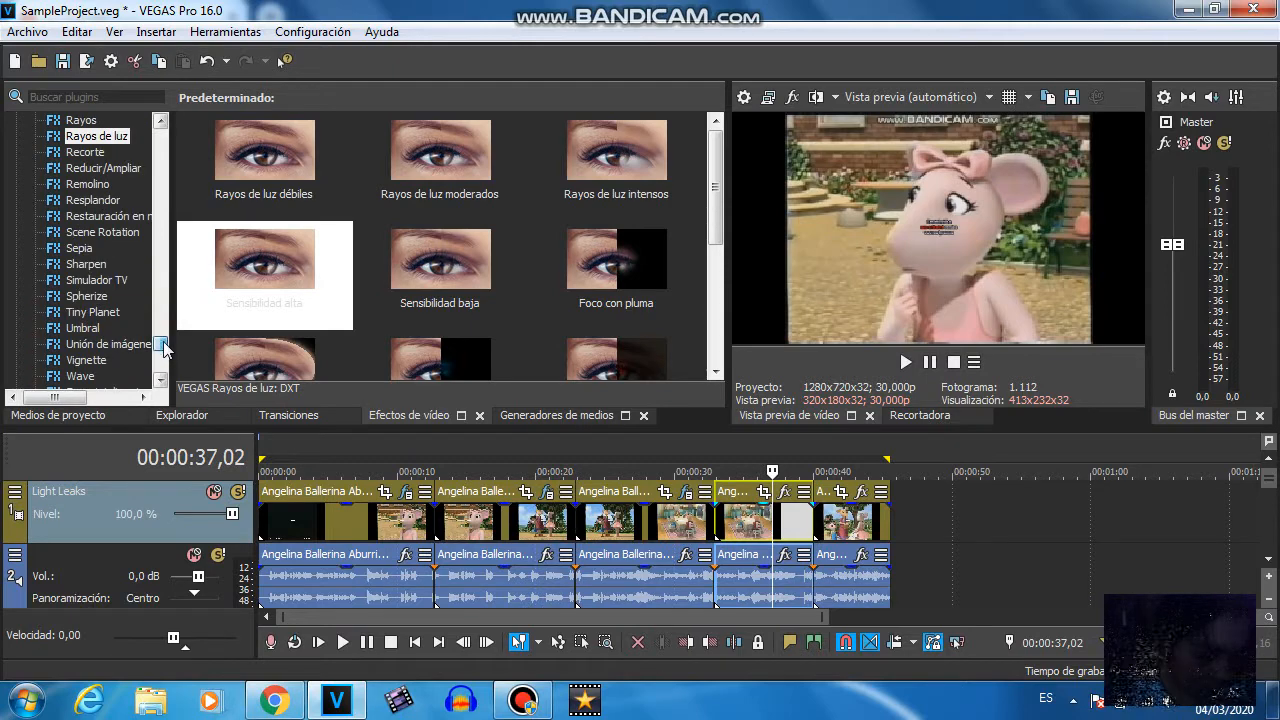
left_click(82, 328)
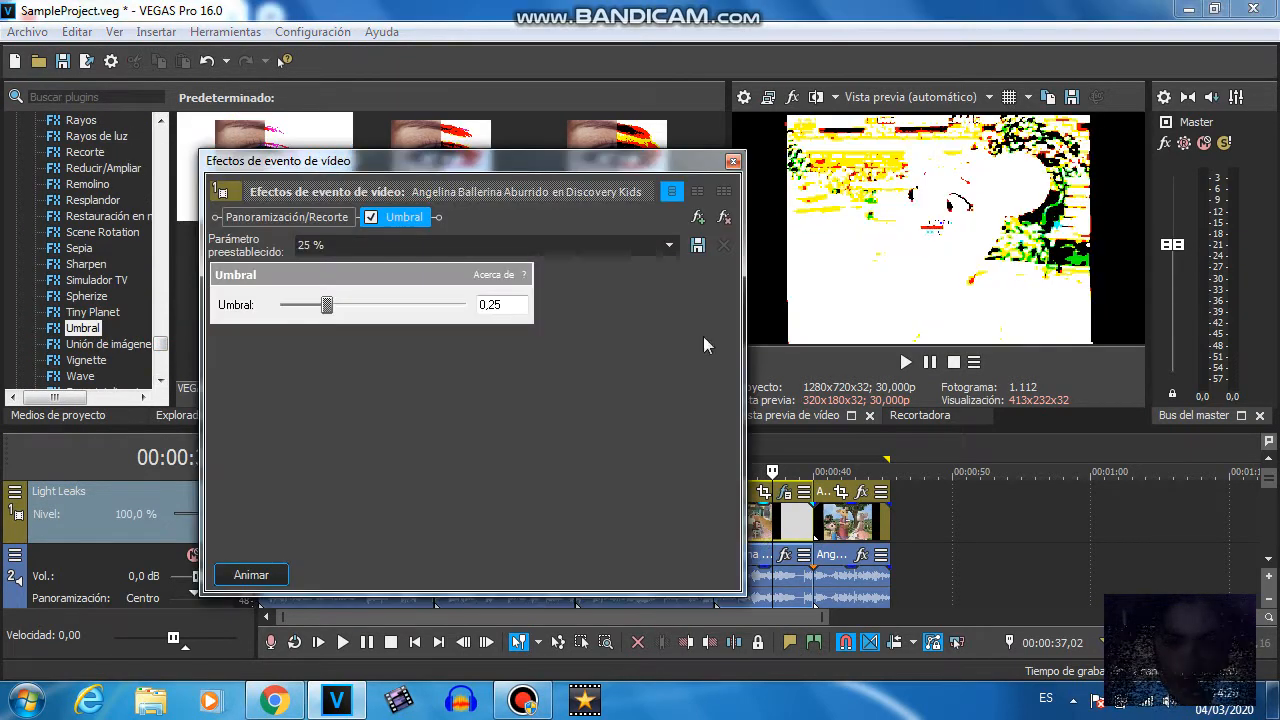
left_click_drag(327, 304, 372, 304)
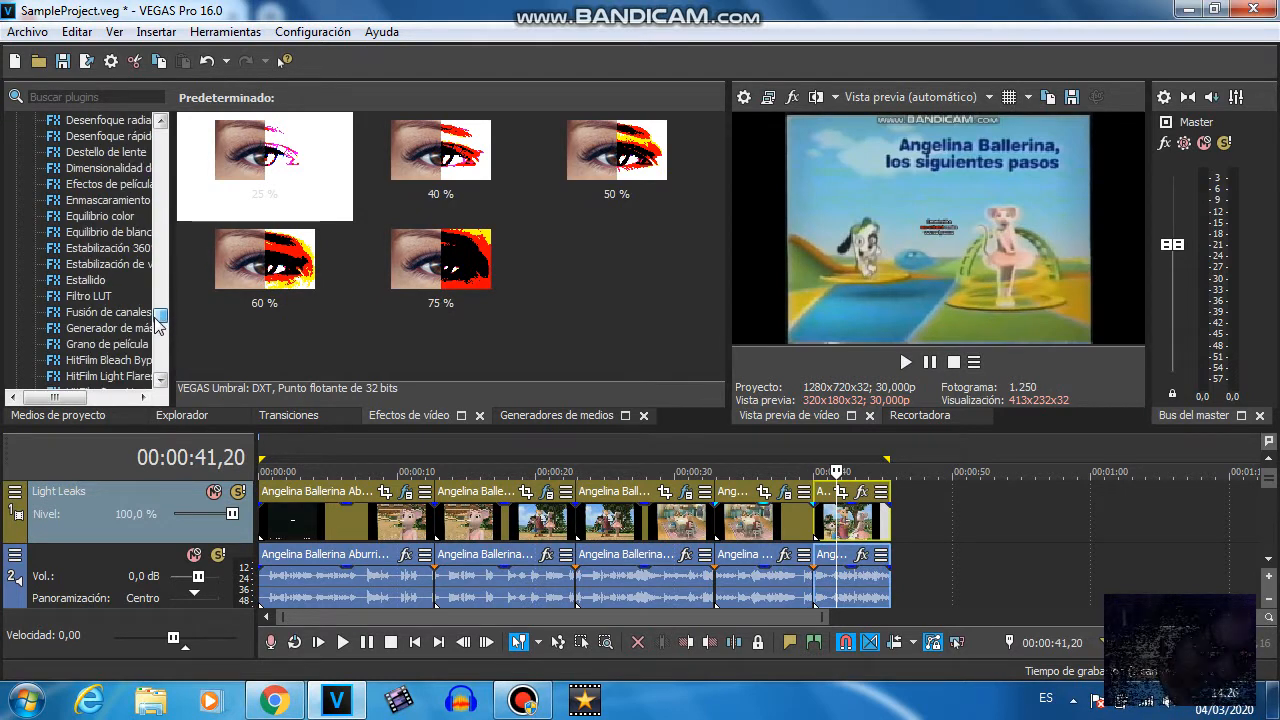
Scroll down to the Angelina Ballerina audio event's effects
scroll("down", 3)
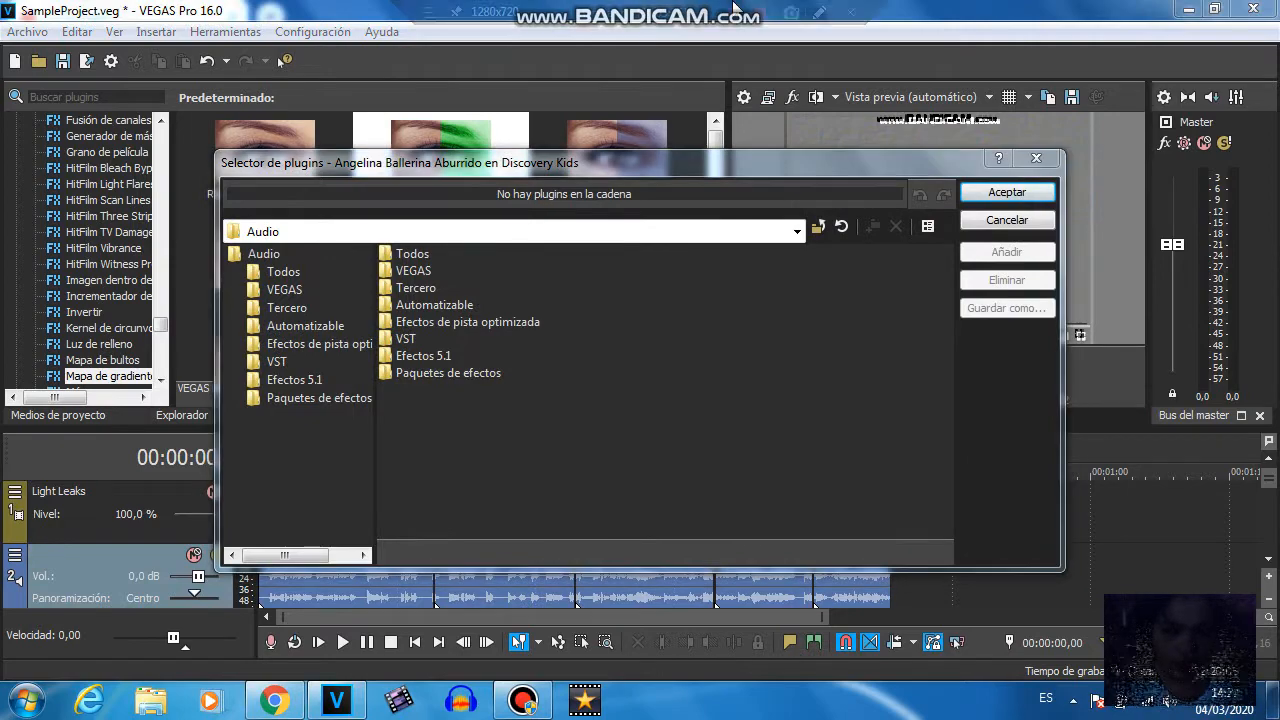
Confirm IL Vocodex on the Angelina Ballerina audio, apply a voice preset, then close the FX window
left_click(276, 361)
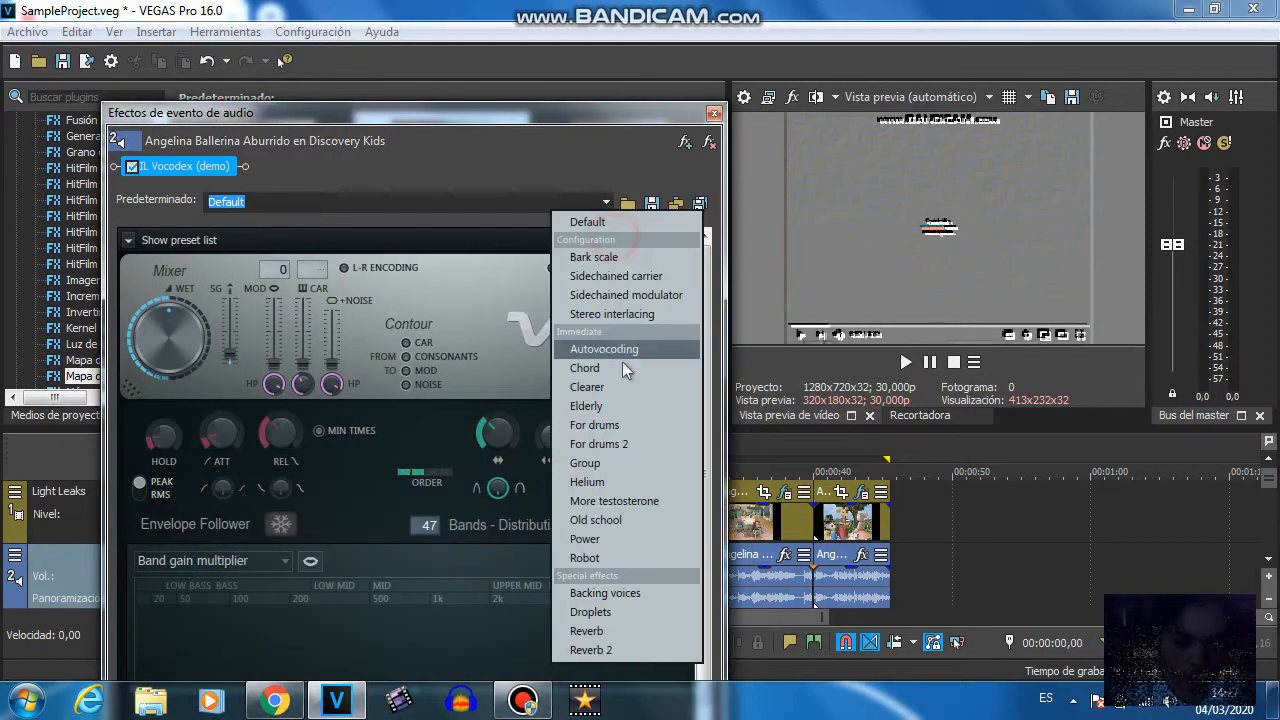
mouse_move(604, 349)
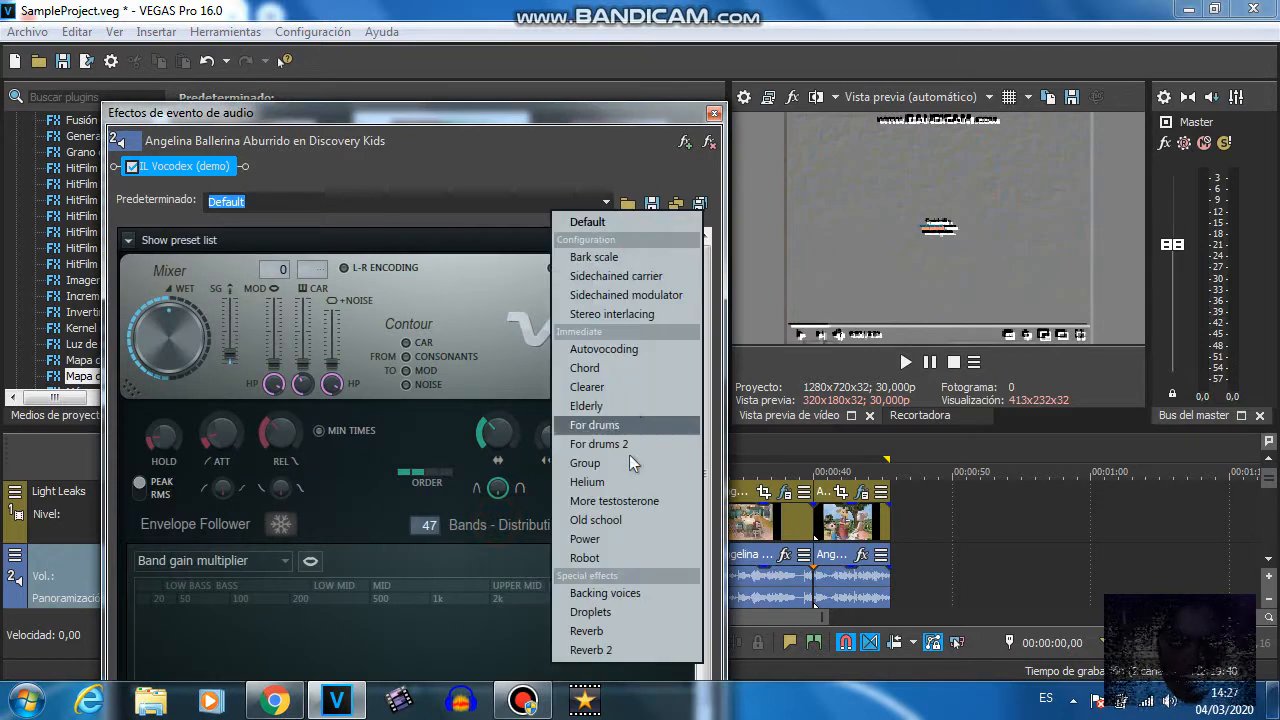
left_click(586, 405)
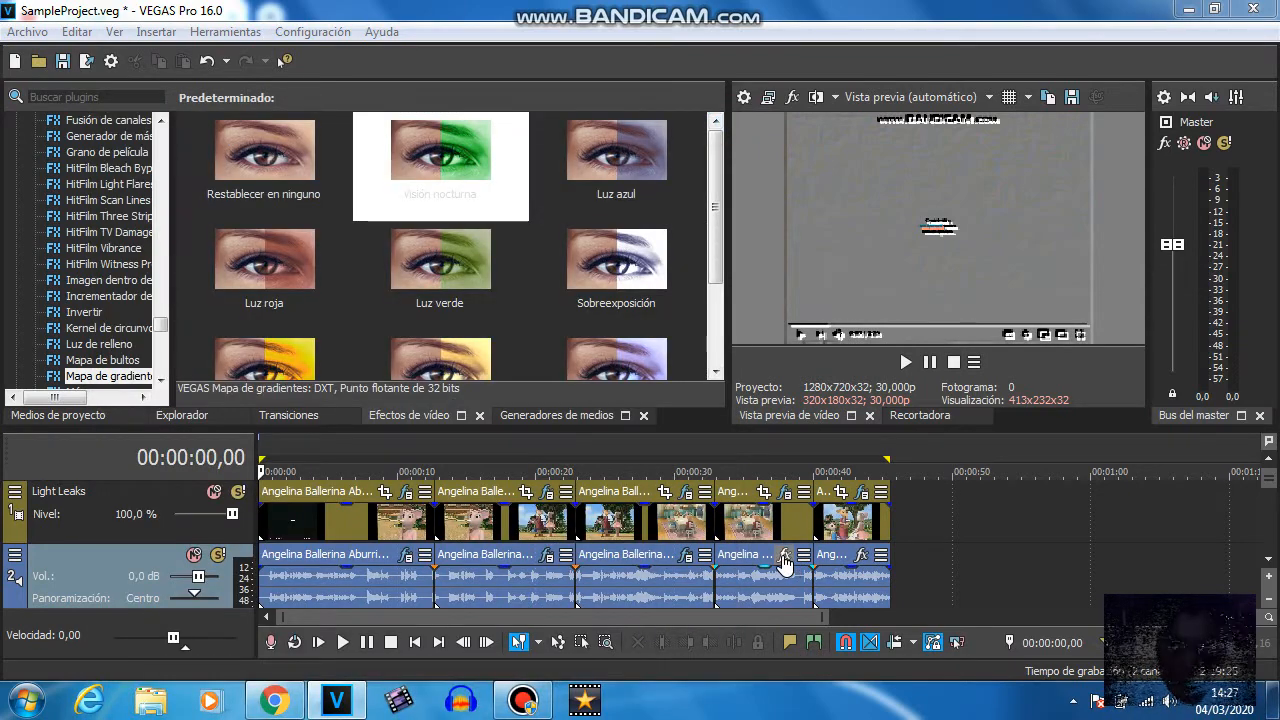
left_click(785, 557)
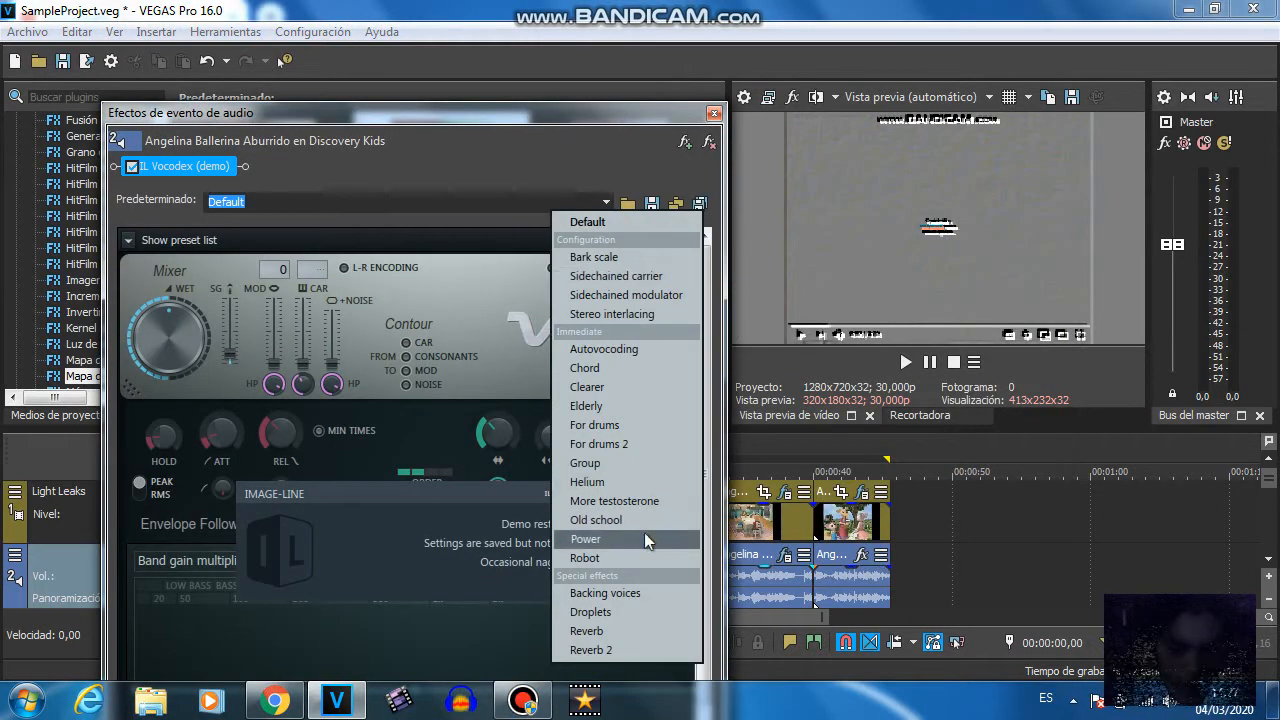
mouse_move(620, 425)
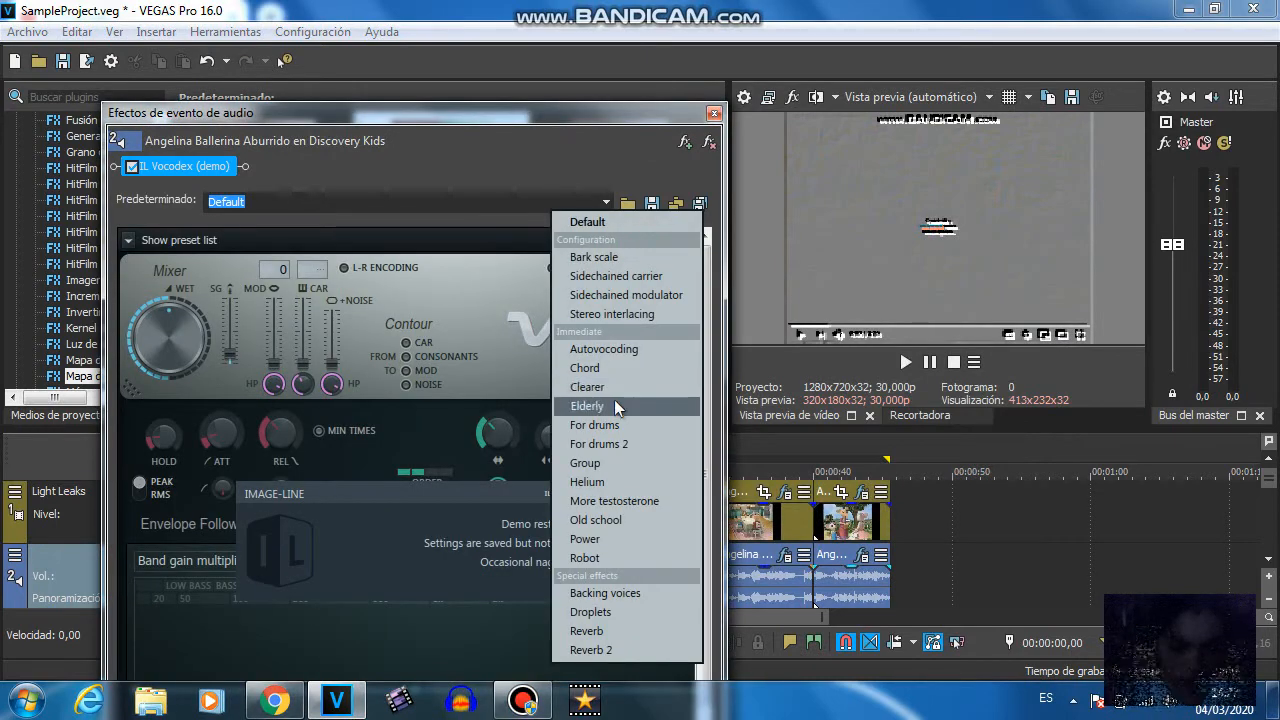
mouse_move(605, 592)
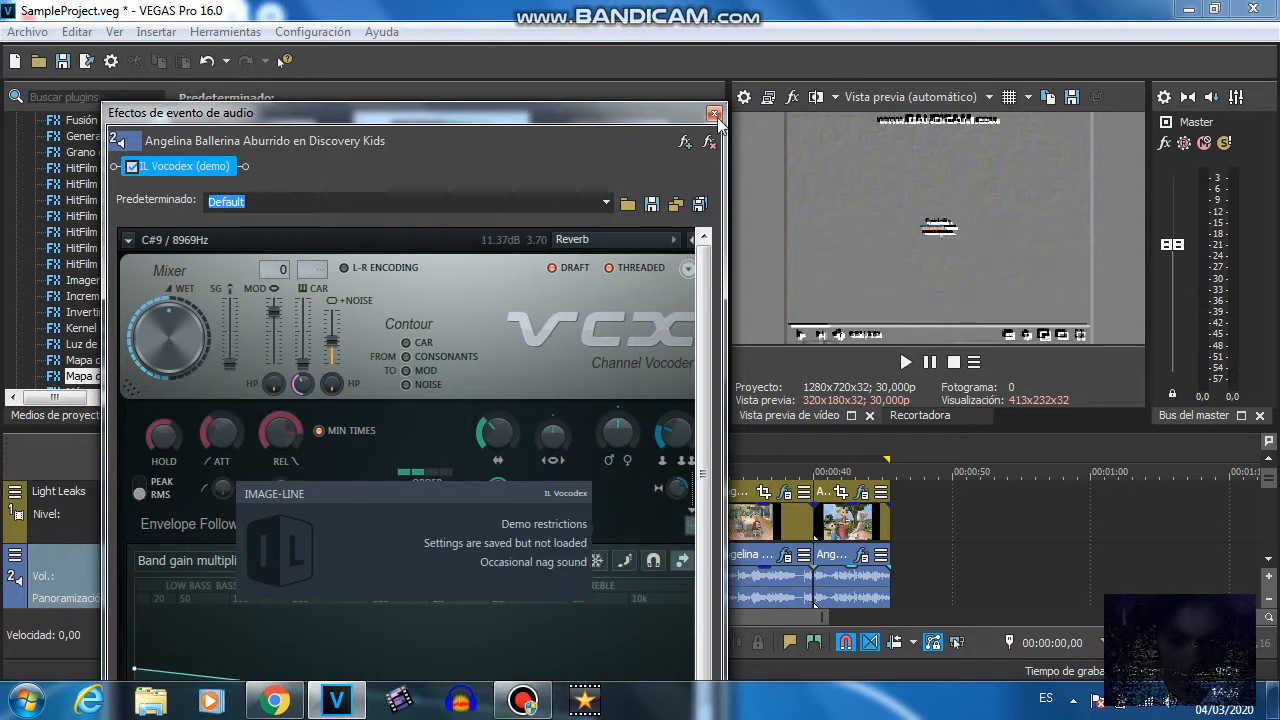
left_click(714, 113)
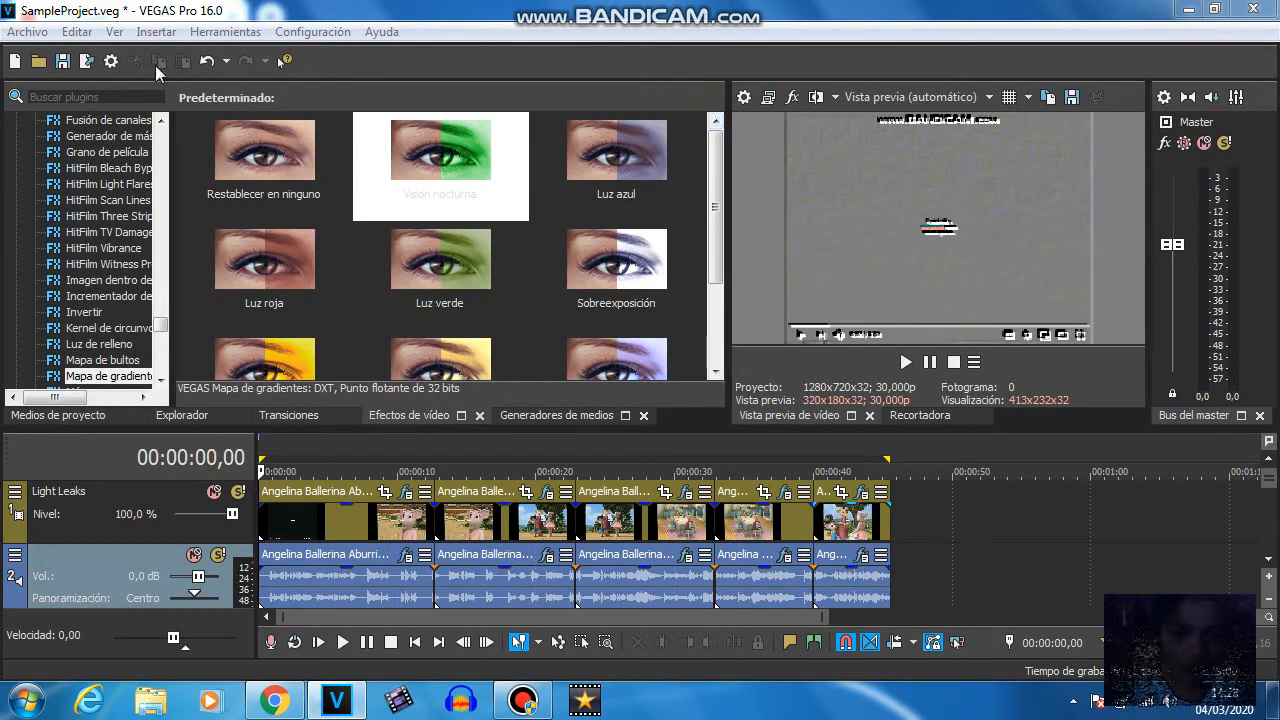
Start a render as Video para Windows AVI using the NTSC DV template
left_click(62, 61)
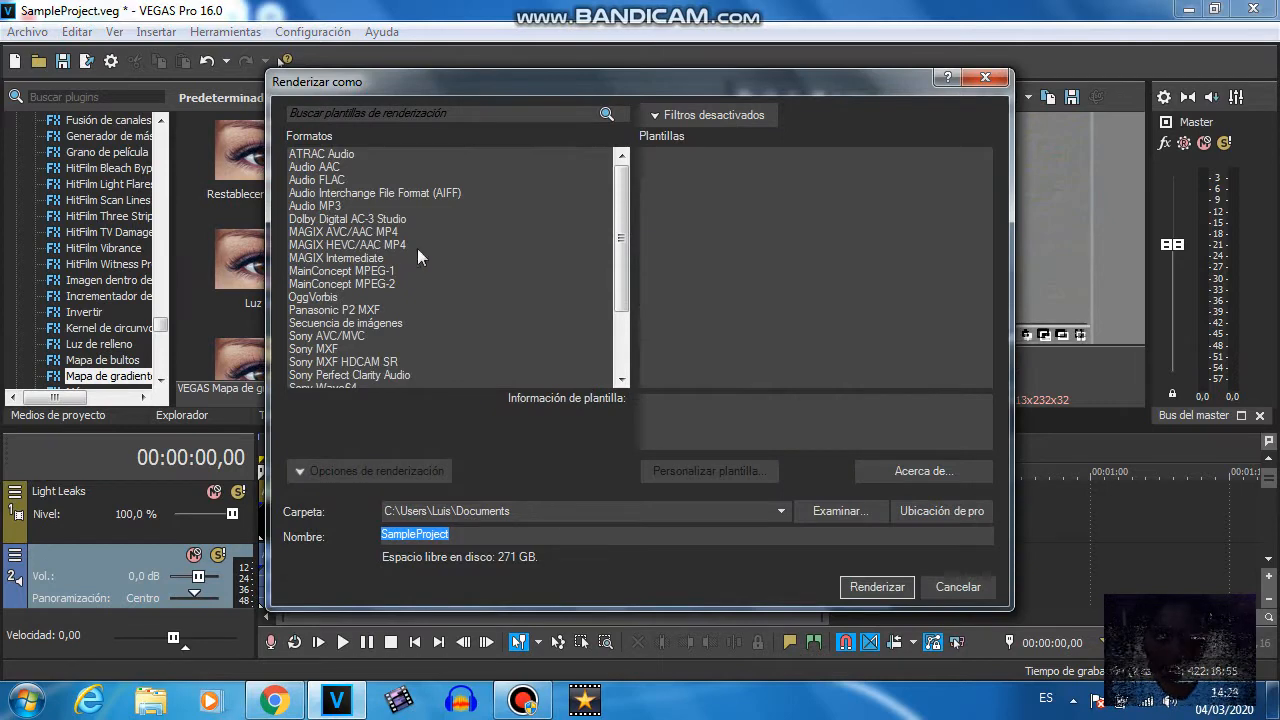
scroll("down", 3)
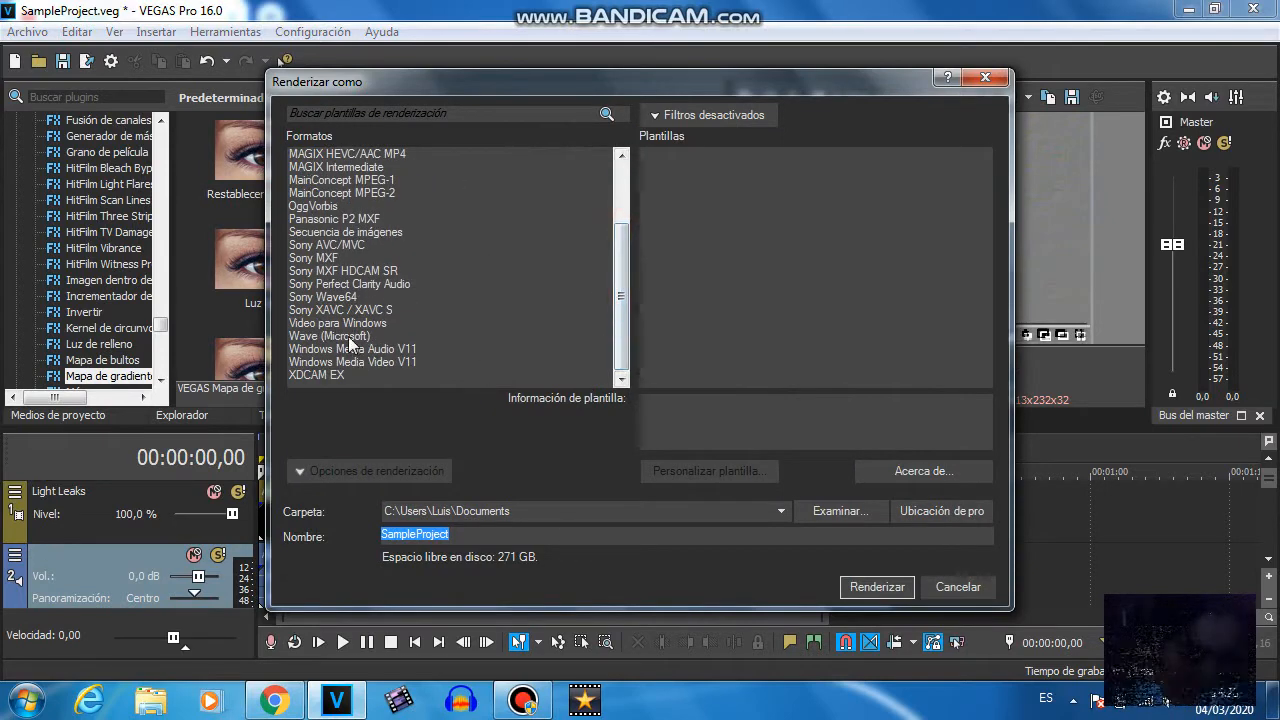
left_click(337, 322)
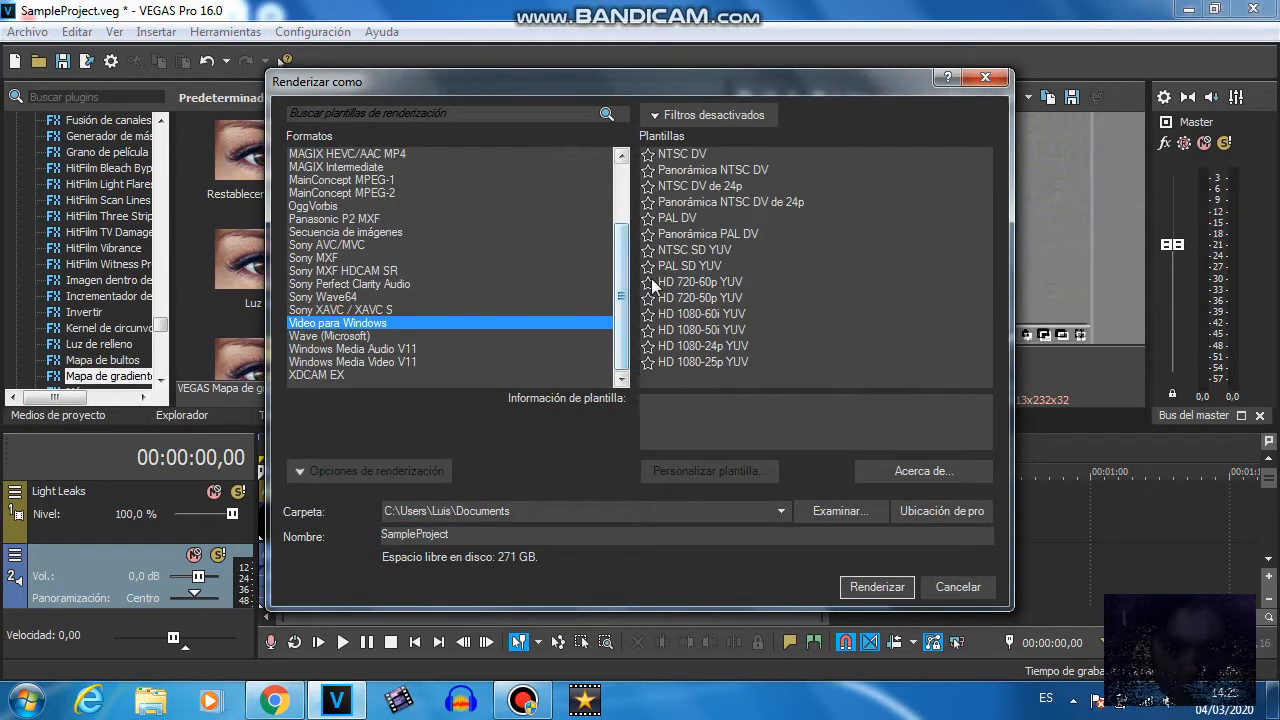
left_click(699, 281)
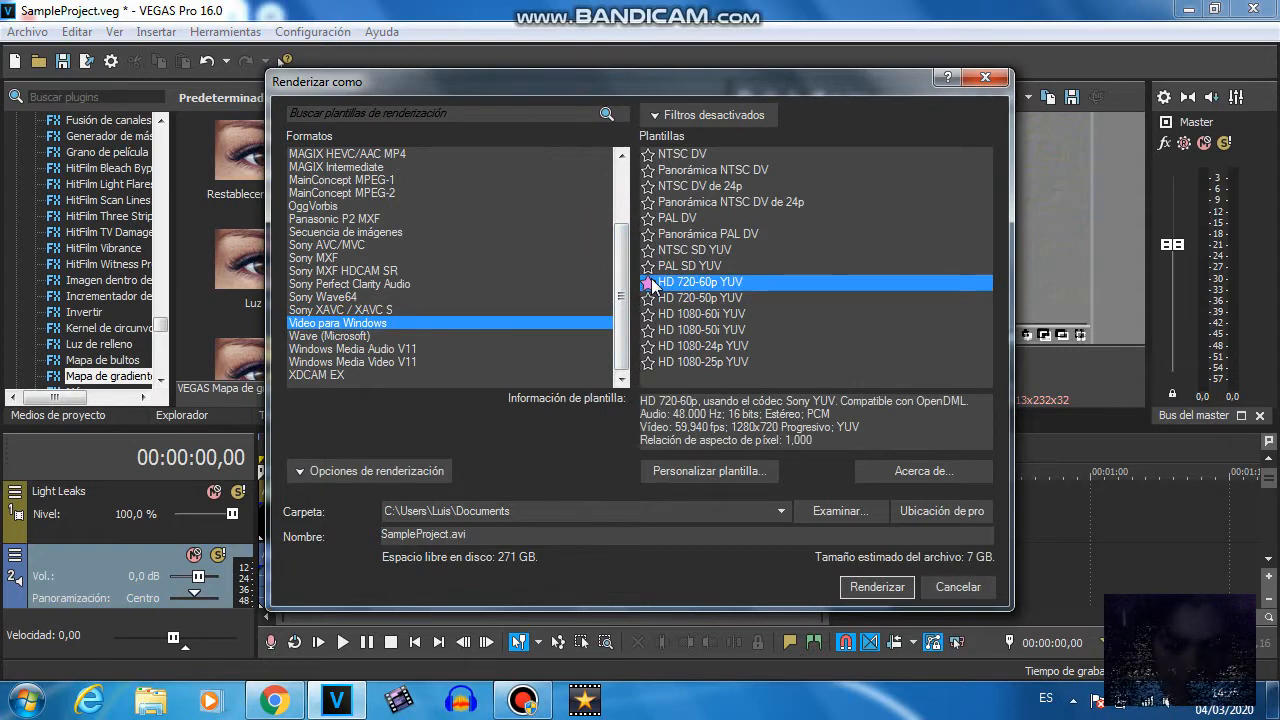
left_click(683, 153)
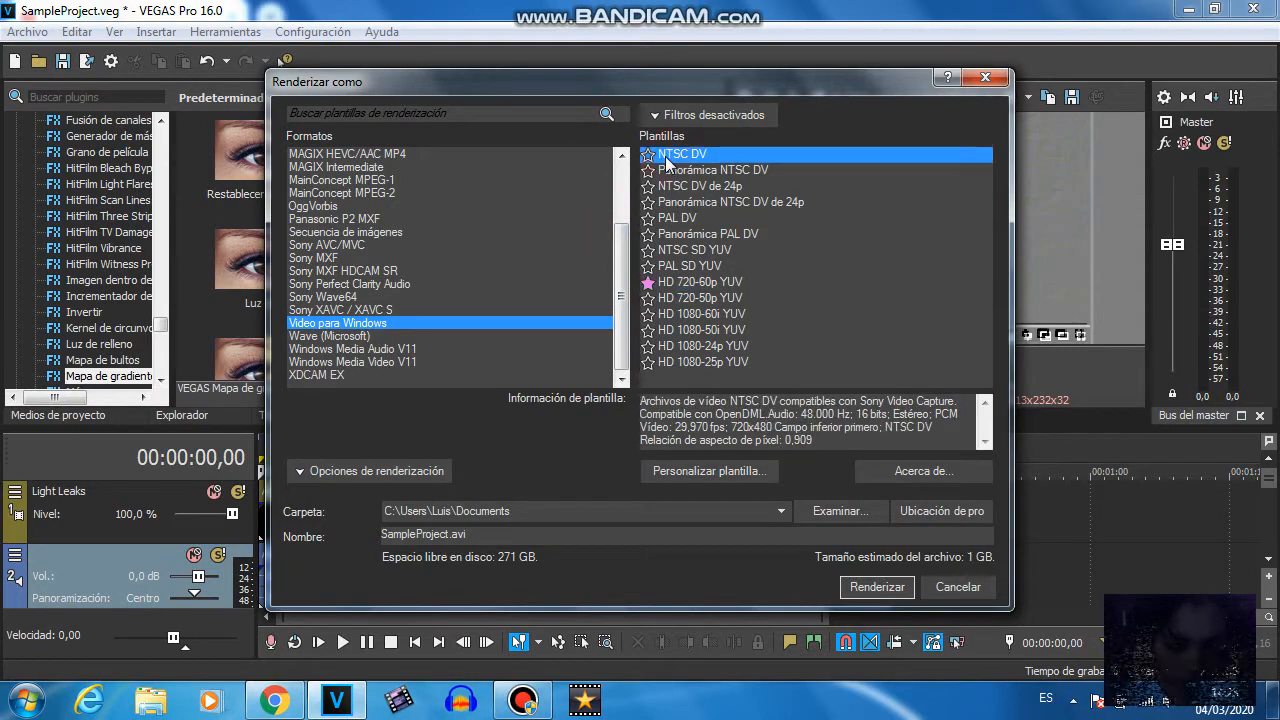
Name the output file 'IL Vocodex Test' and start rendering
triple_click(422, 533)
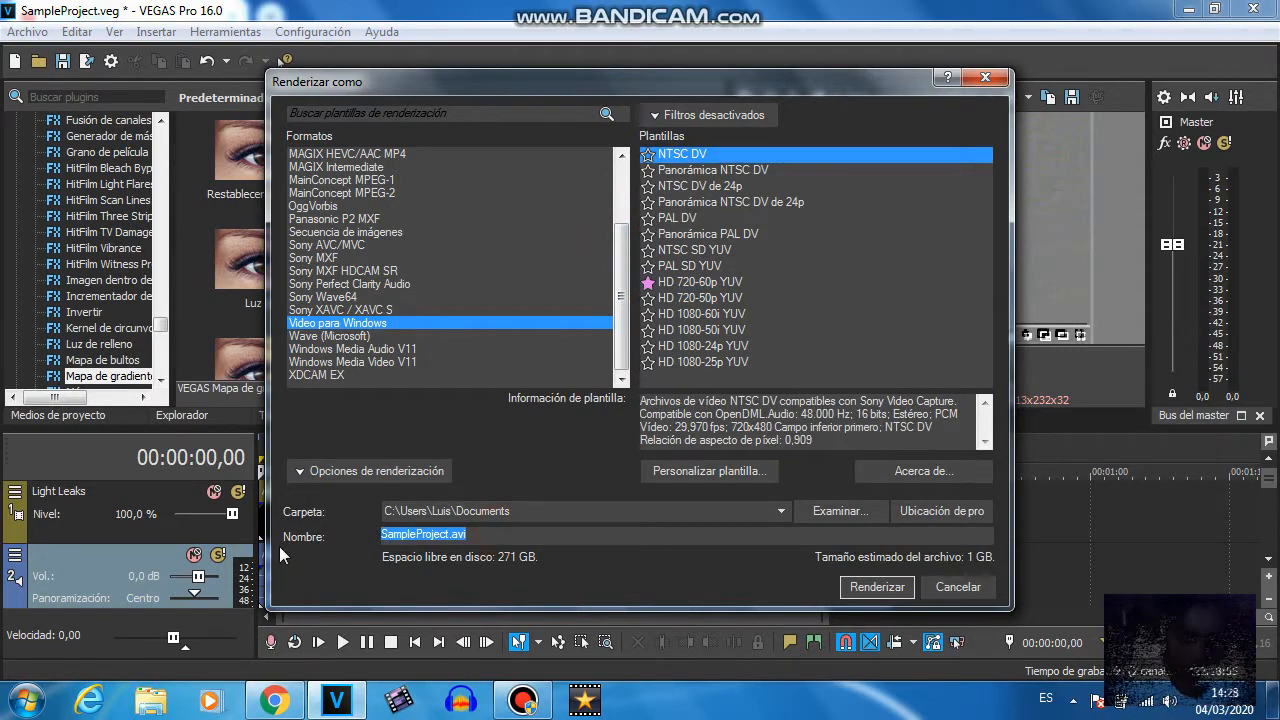
type("IL Vocod")
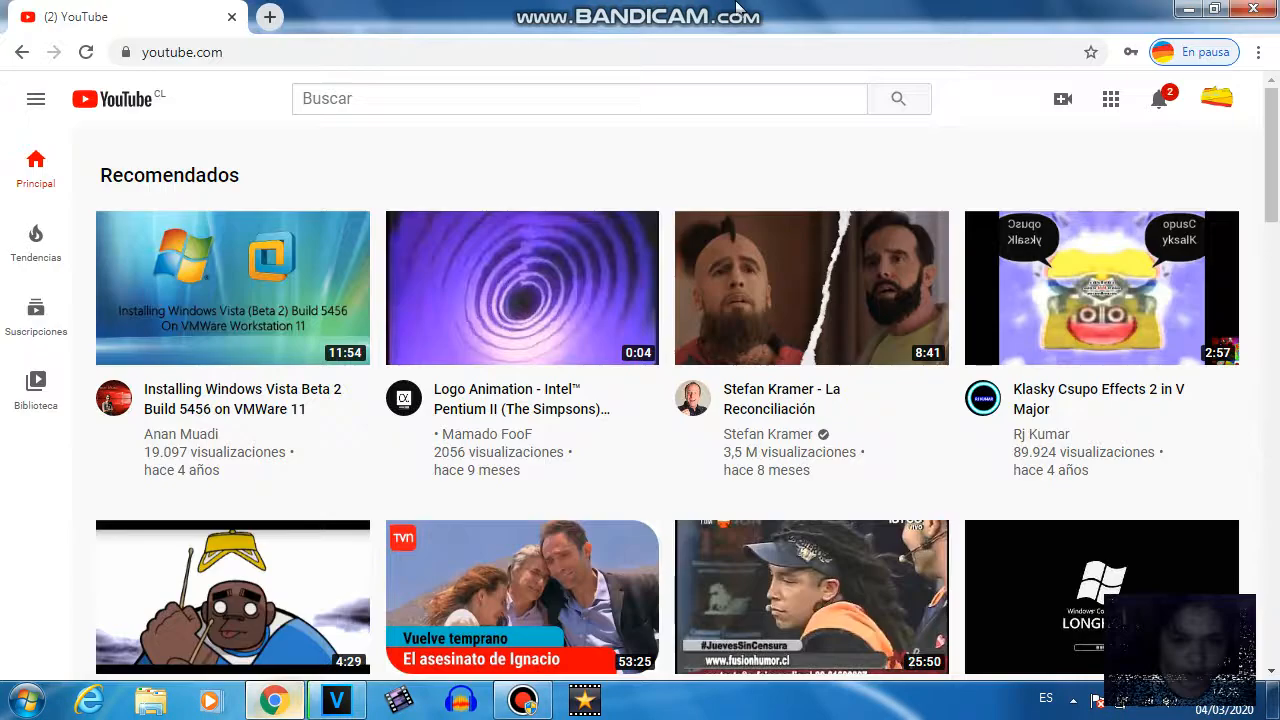
left_click(335, 699)
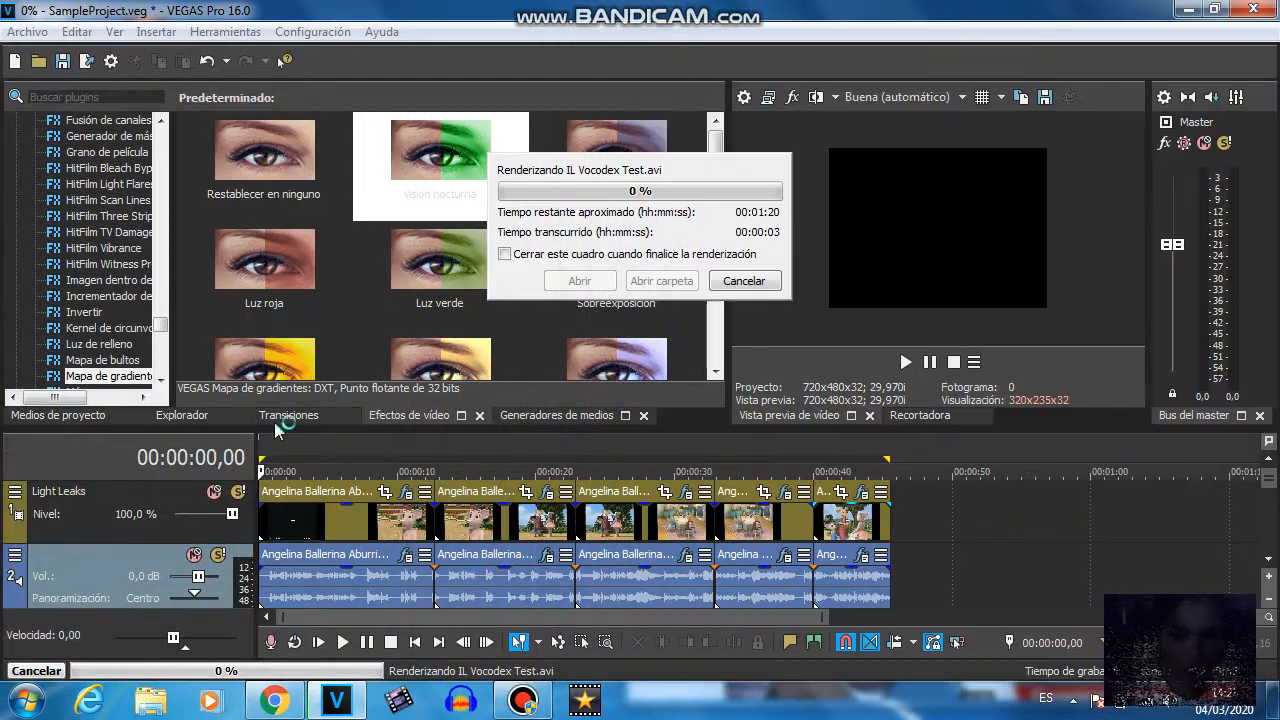